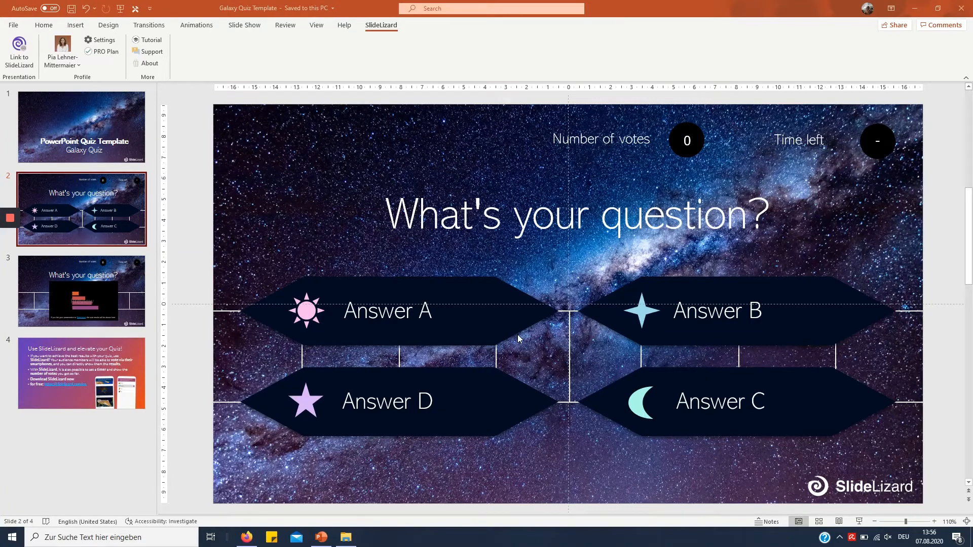
mouse_move(522, 338)
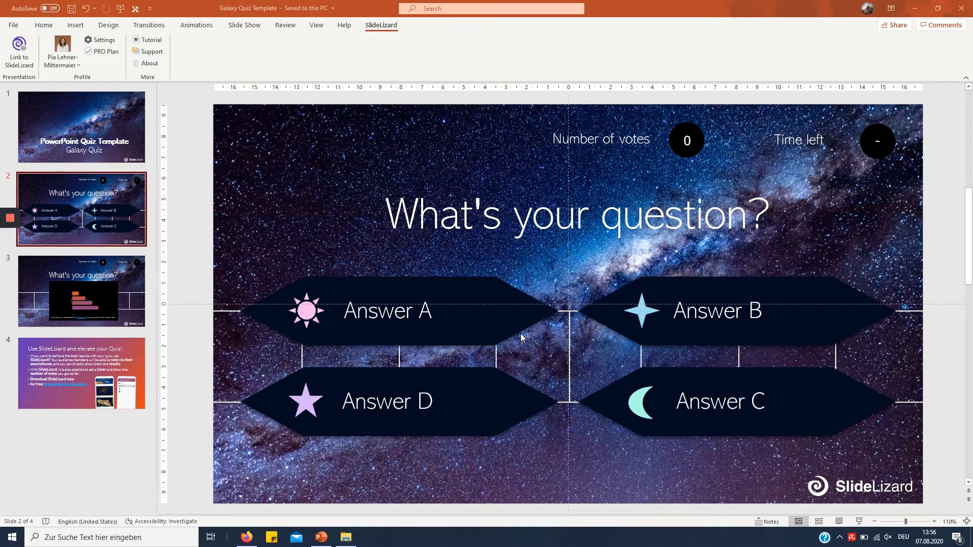
mouse_move(270, 328)
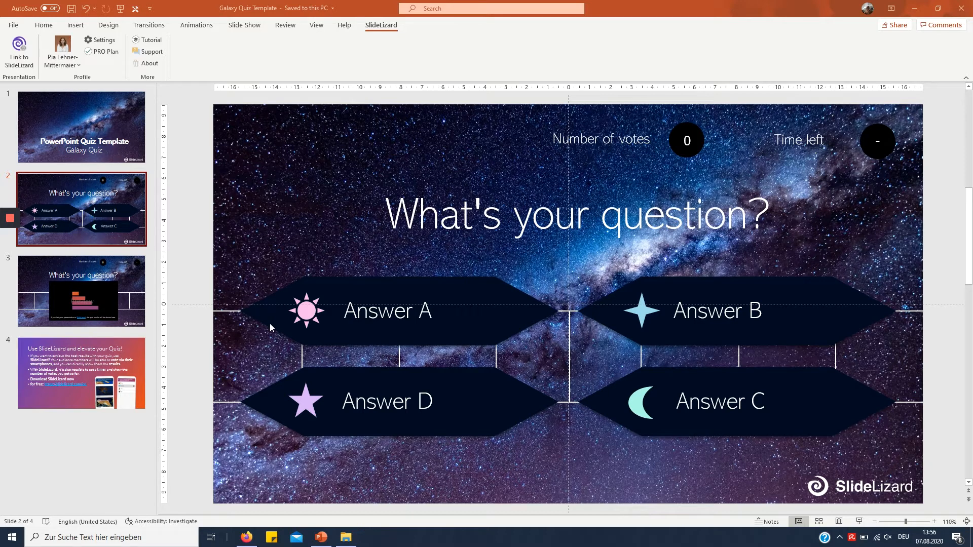
mouse_move(402, 306)
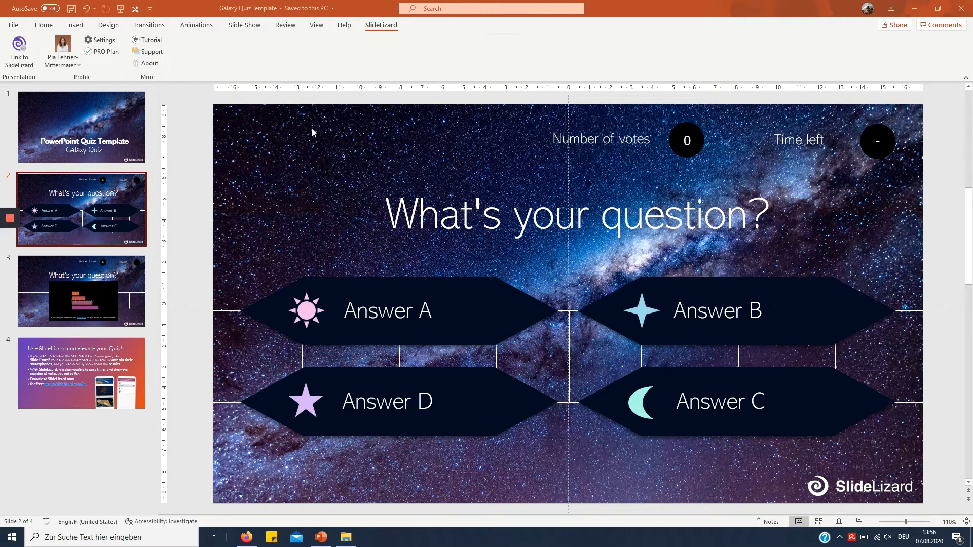
mouse_move(624, 189)
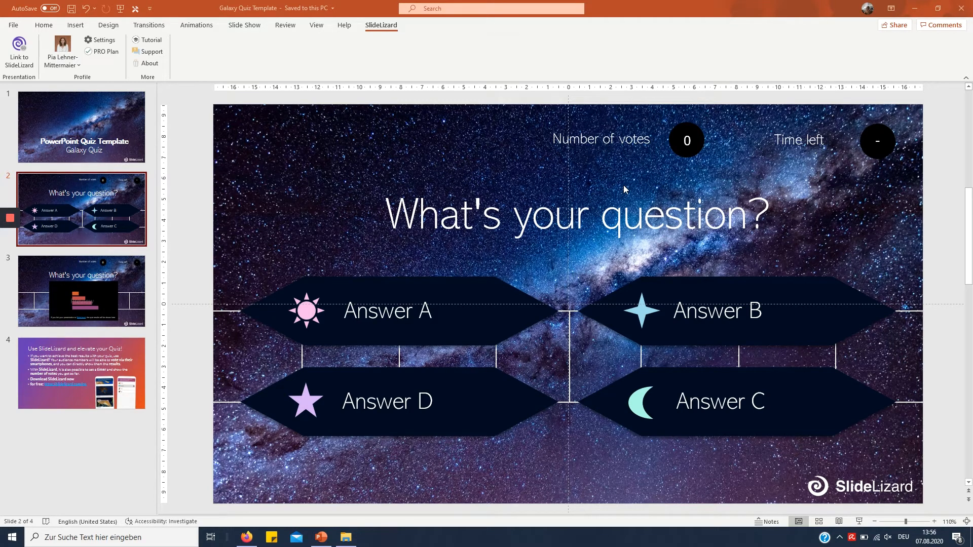
mouse_move(700, 141)
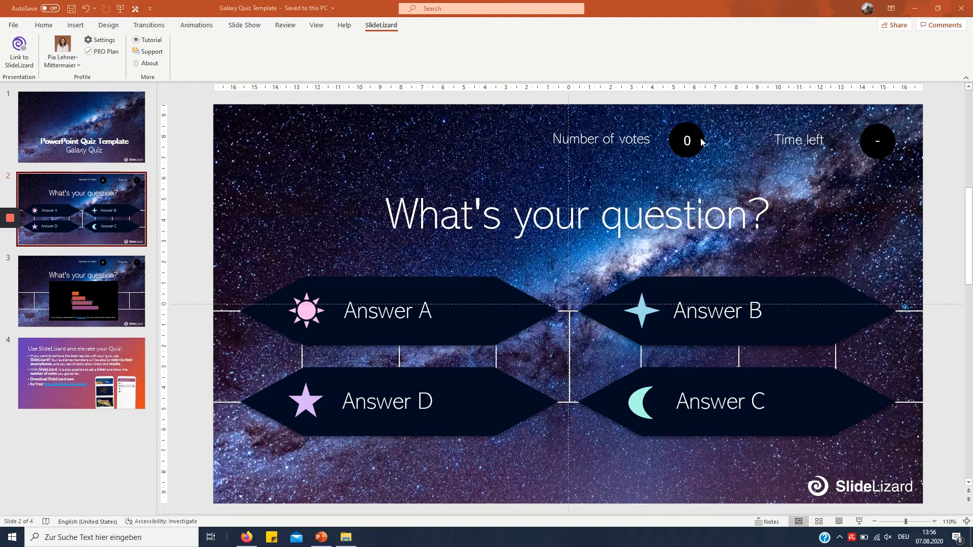
mouse_move(768, 216)
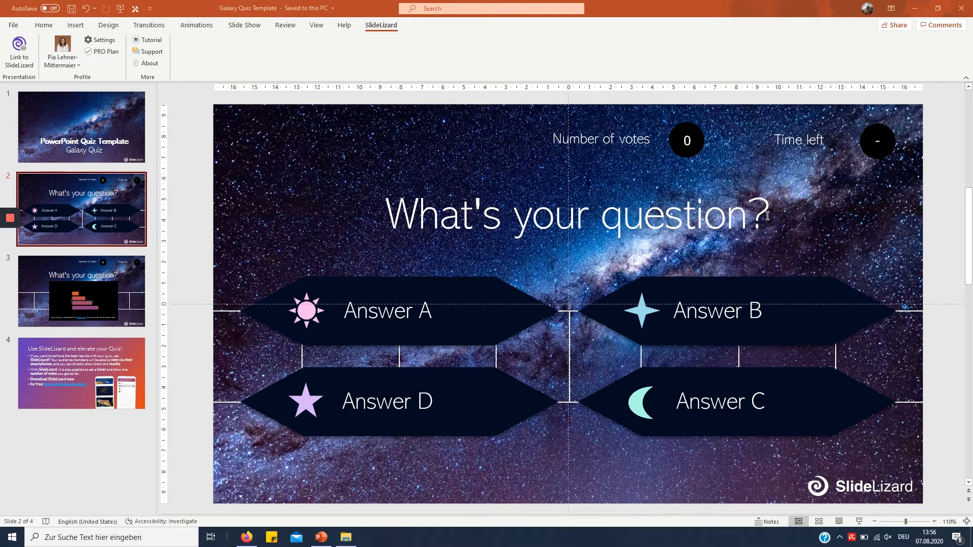
- Launch the SlideLizard link wizard and advance past presentation info to Step 3, Shared content
left_click(577, 213)
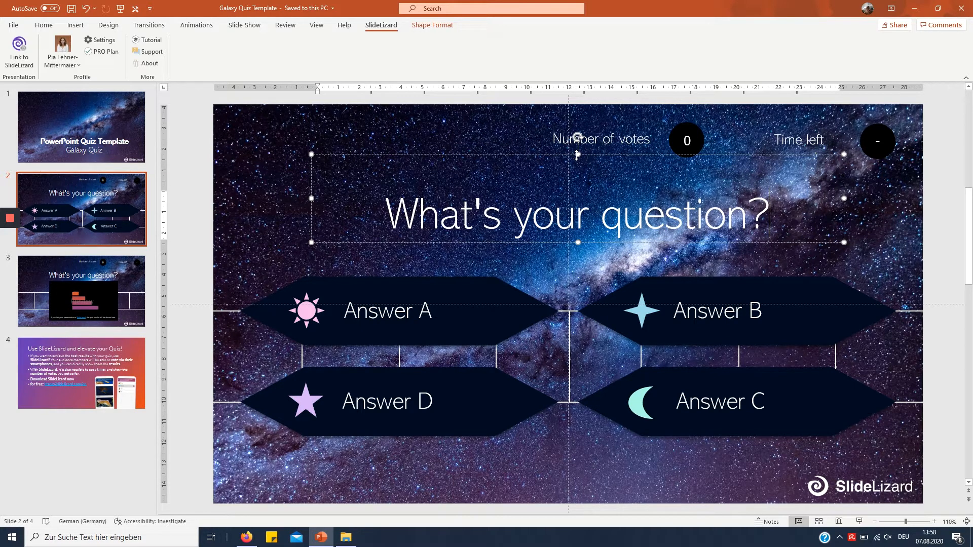
mouse_move(504, 103)
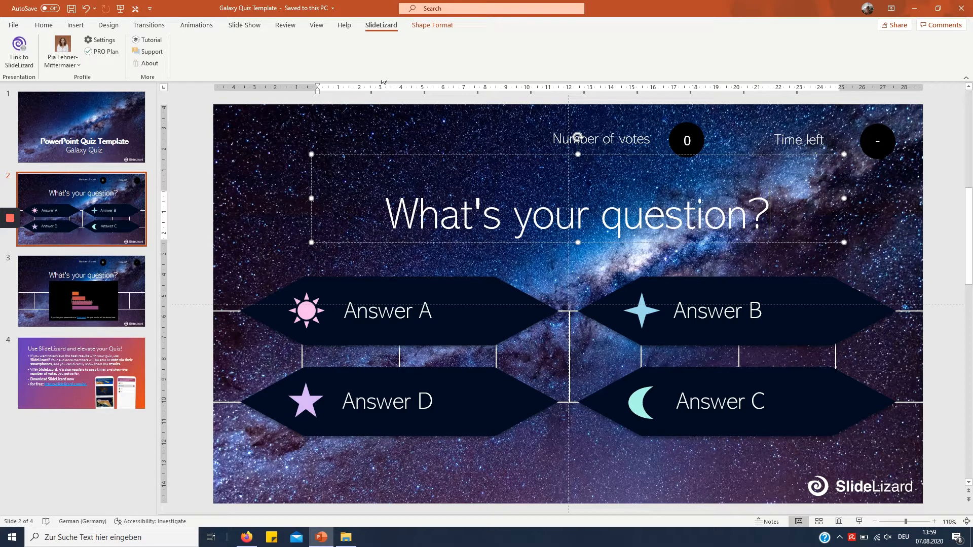
mouse_move(320, 24)
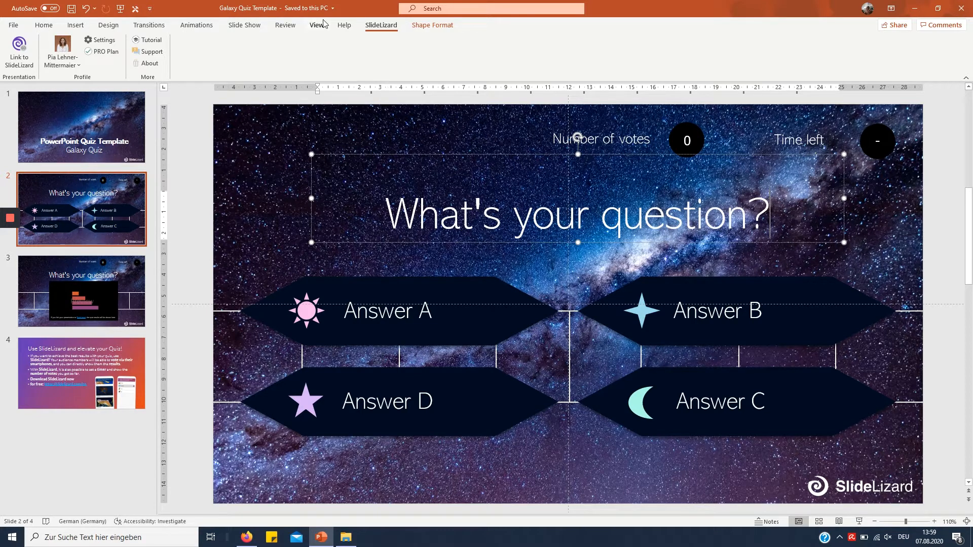
mouse_move(2, 81)
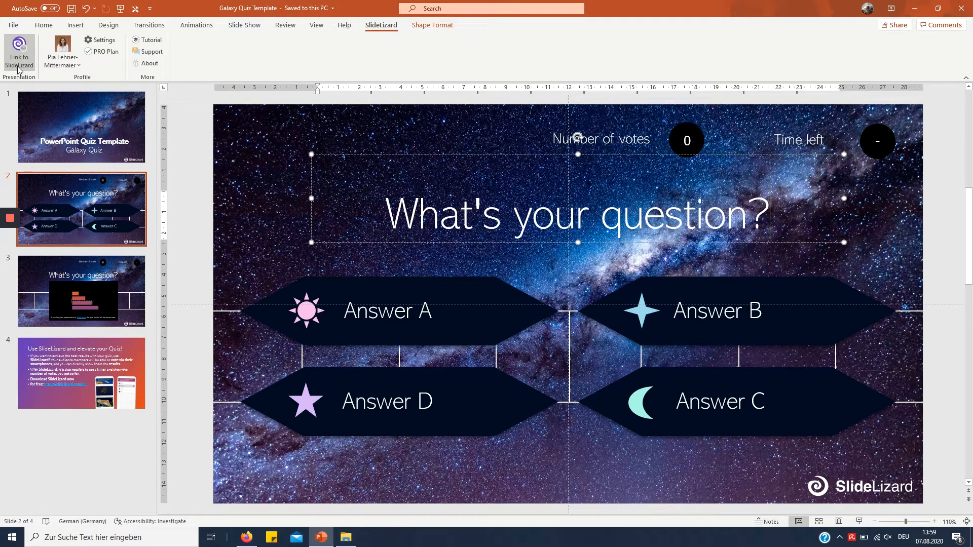
left_click(19, 53)
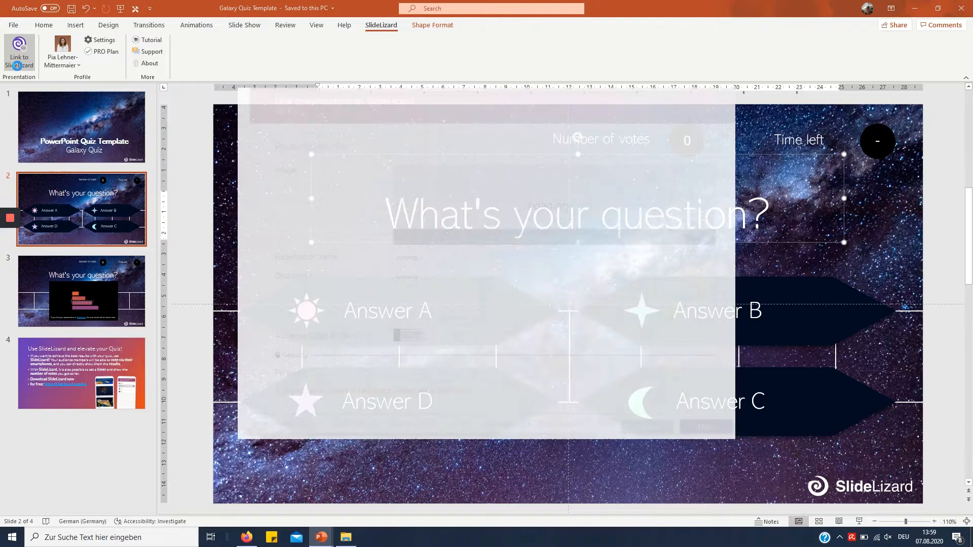
left_click(19, 51)
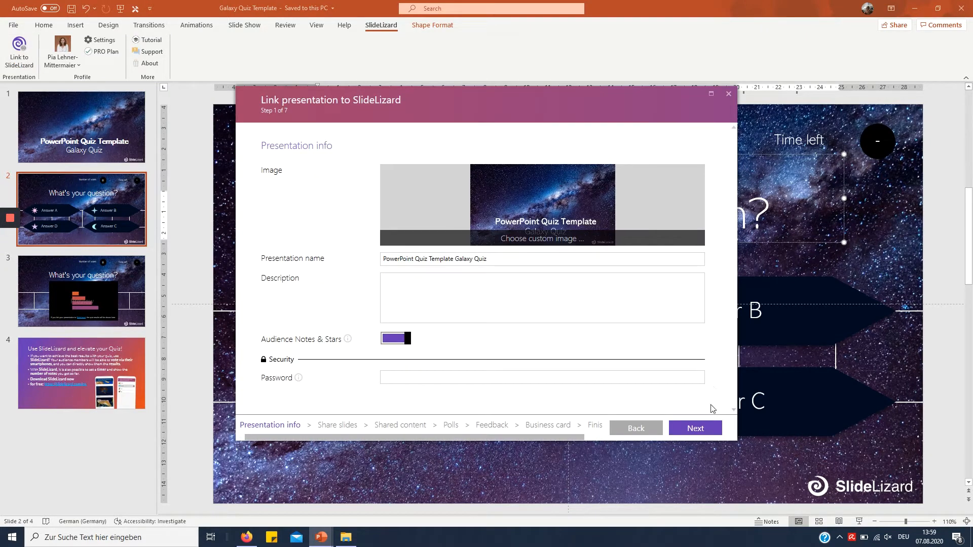
mouse_move(299, 197)
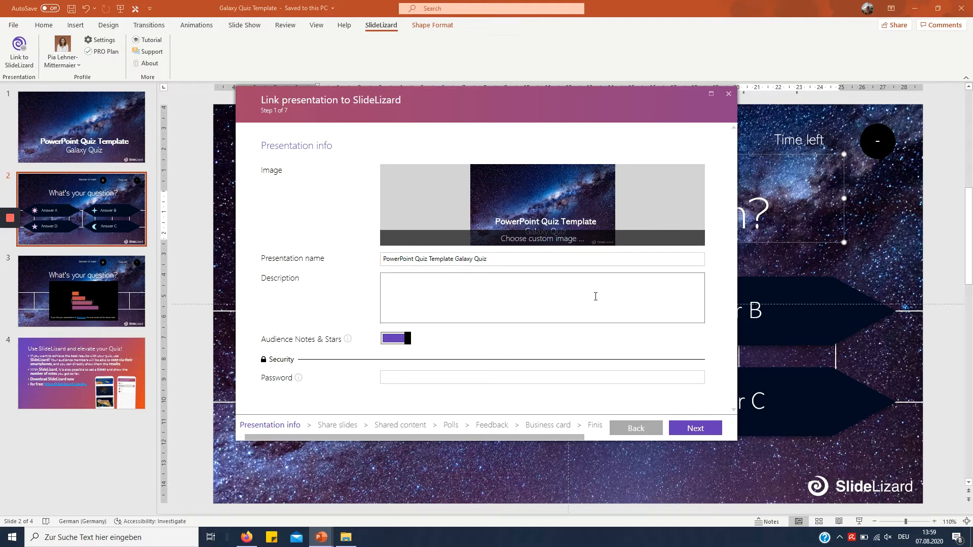
mouse_move(695, 428)
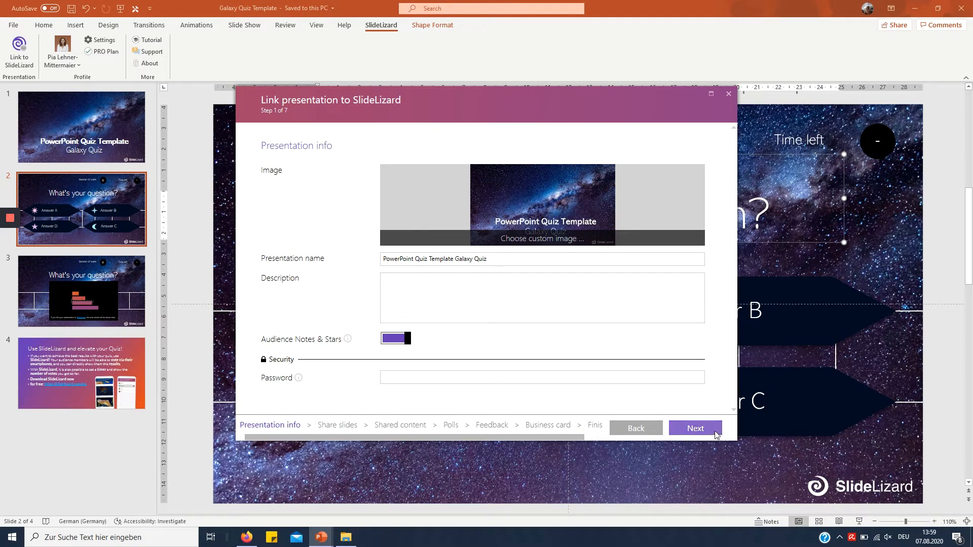
mouse_move(712, 419)
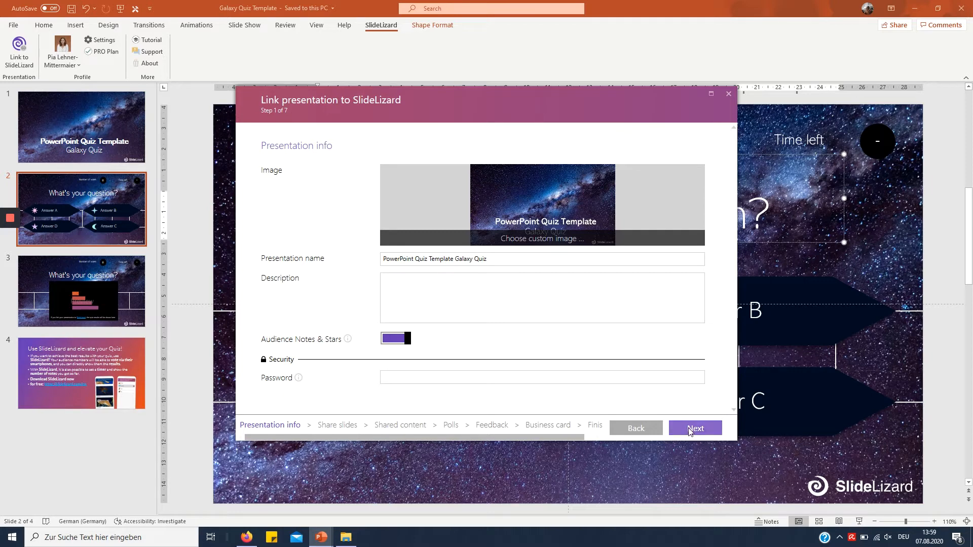
mouse_move(541, 349)
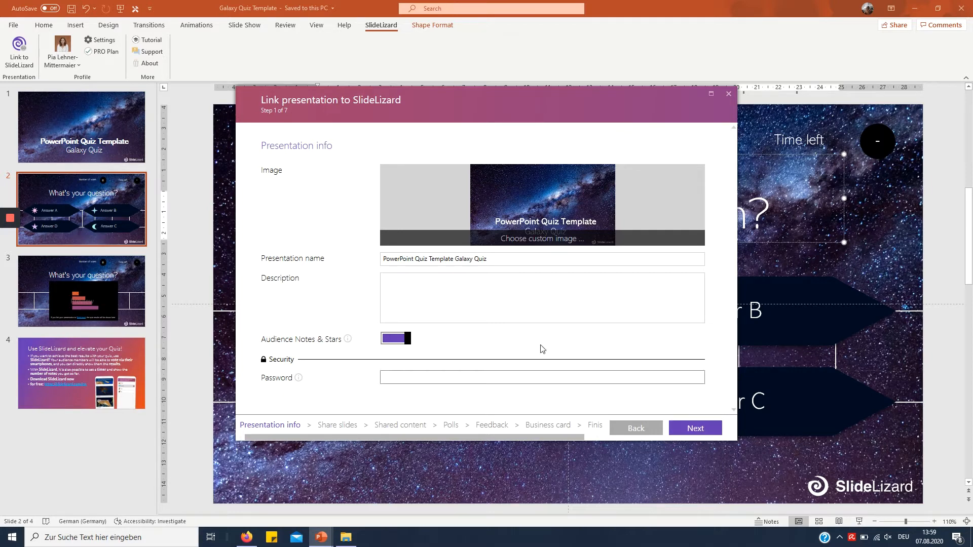
mouse_move(387, 207)
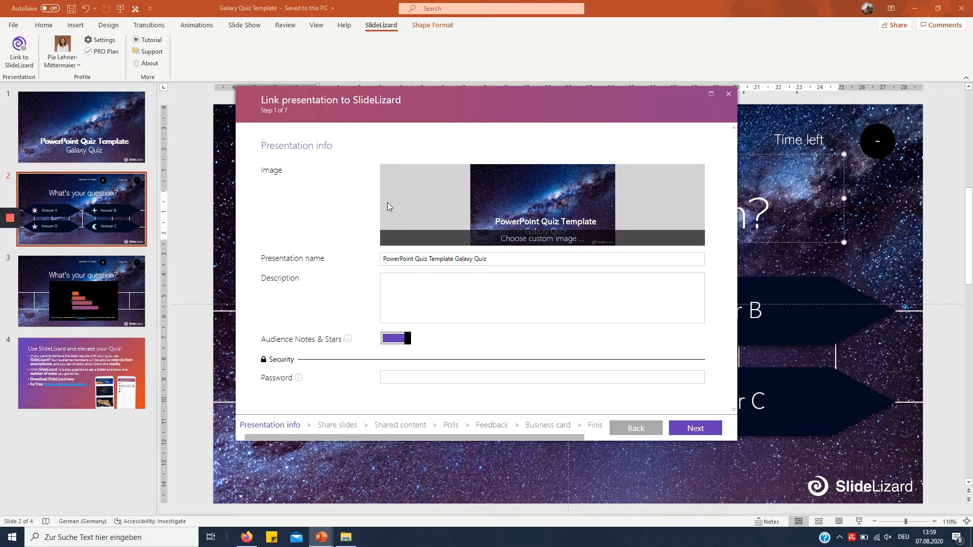
mouse_move(757, 440)
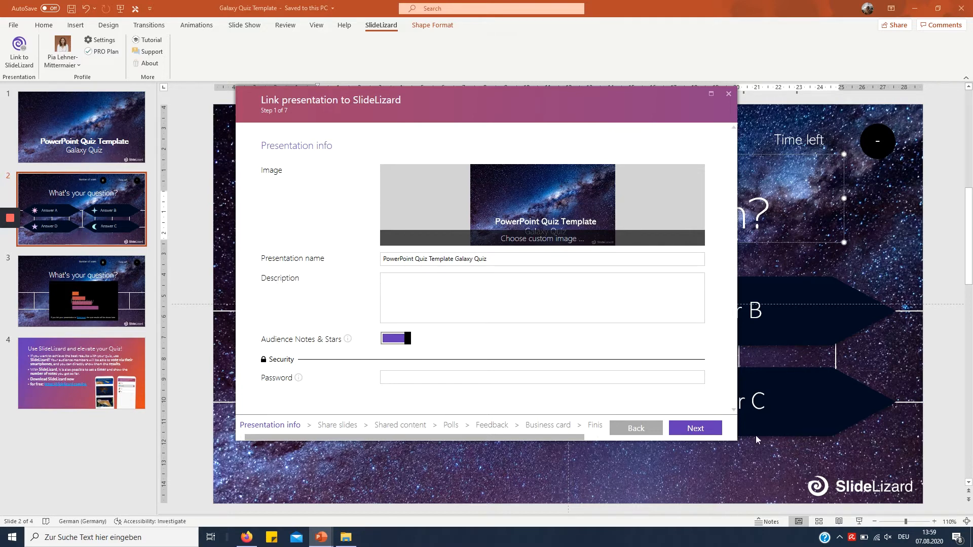
left_click(694, 429)
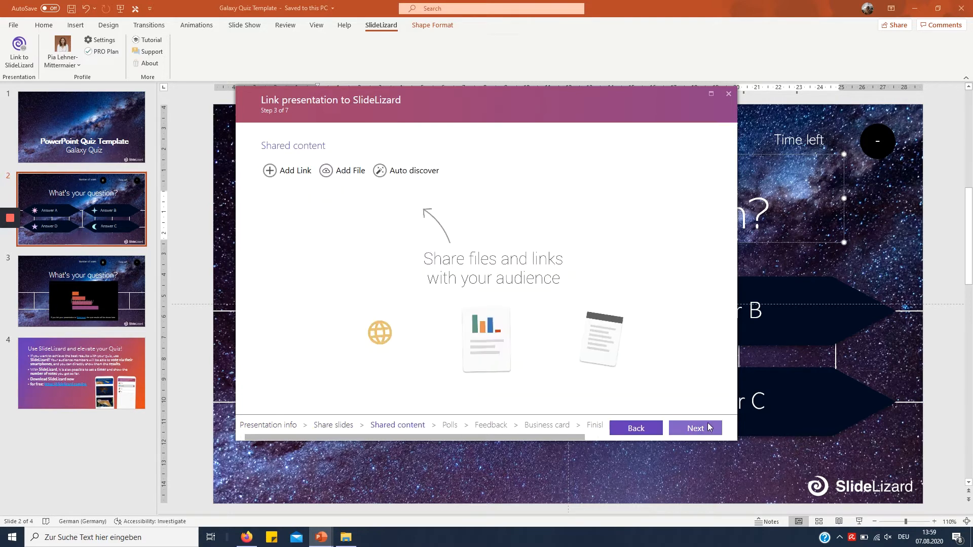
- Create the poll 'What is the biggest planet?' with answers Earth, Jupiter, Neptune and Venus
left_click(694, 428)
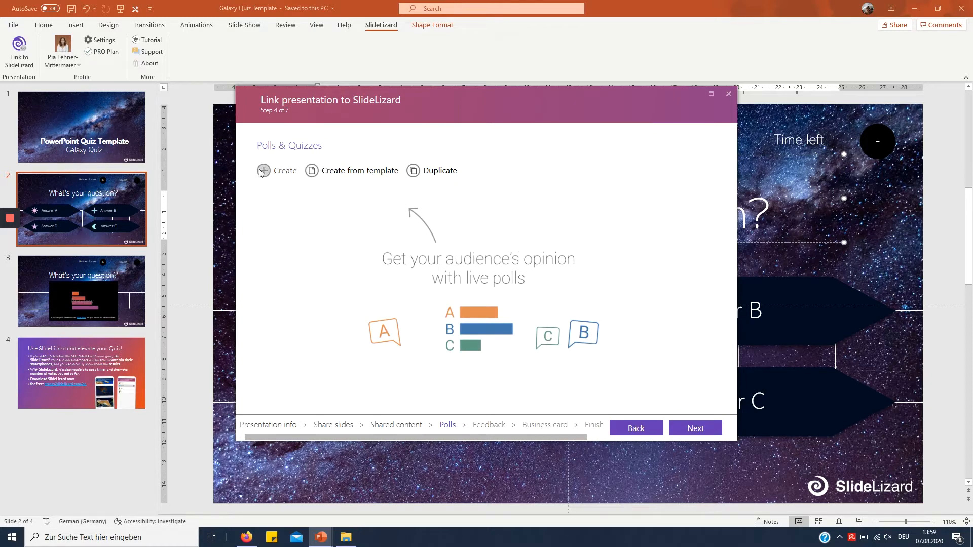
left_click(263, 171)
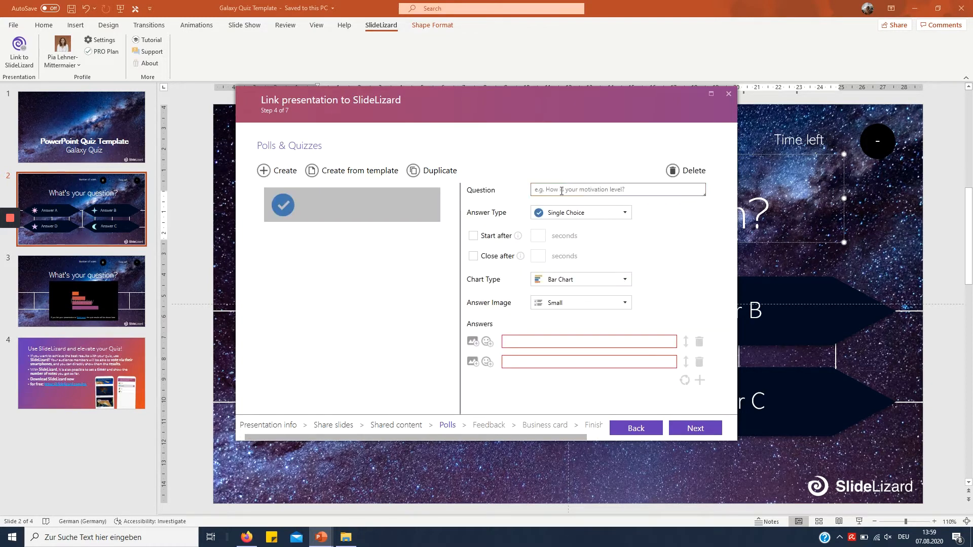
mouse_move(501, 197)
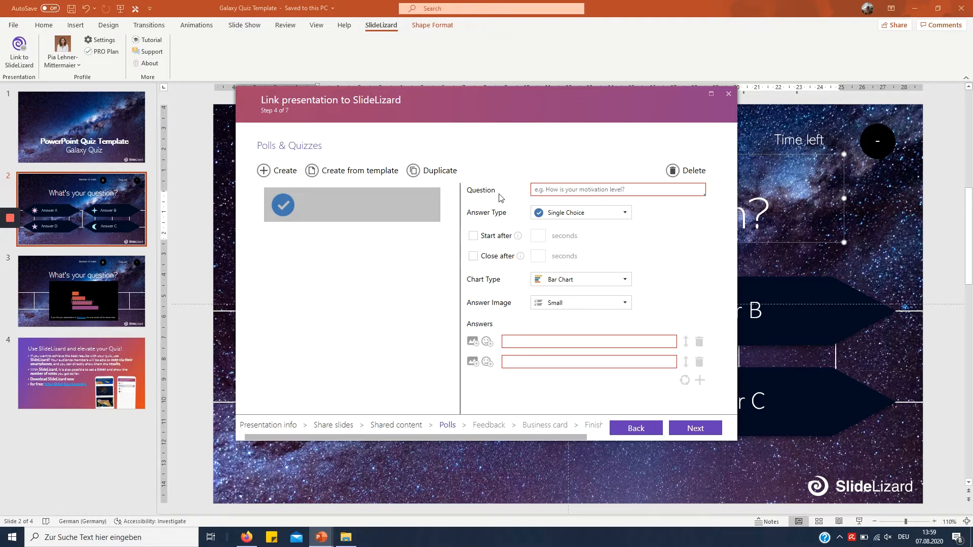
mouse_move(564, 207)
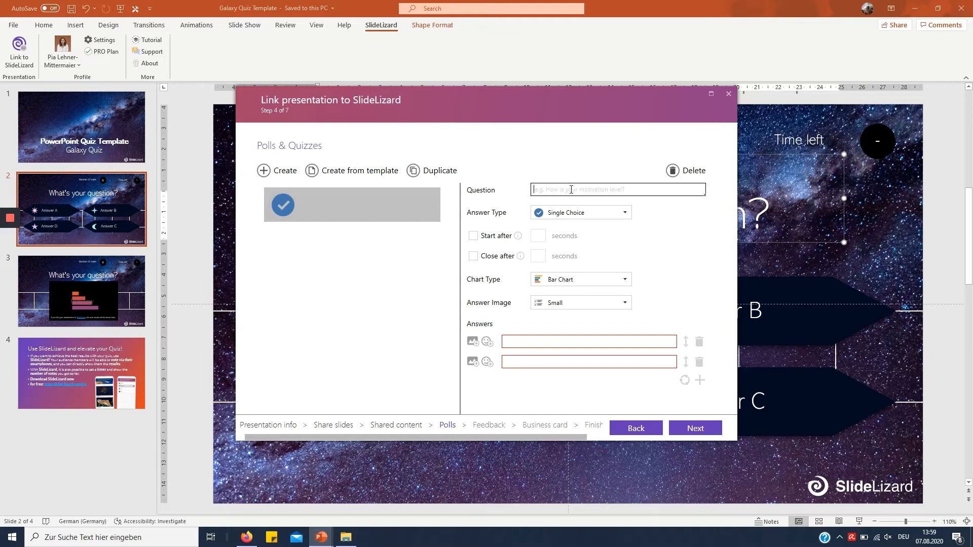
type("What is the biggest planet?")
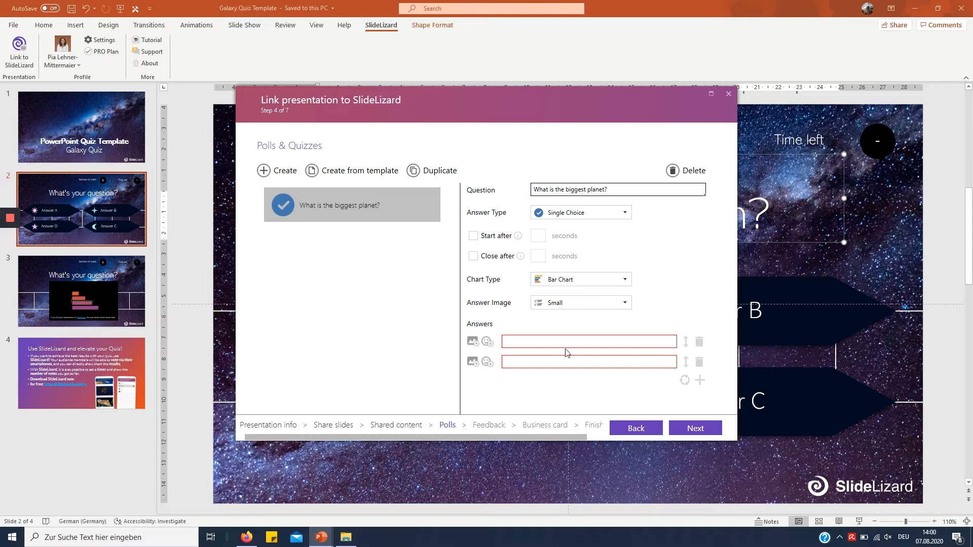
type("Earth")
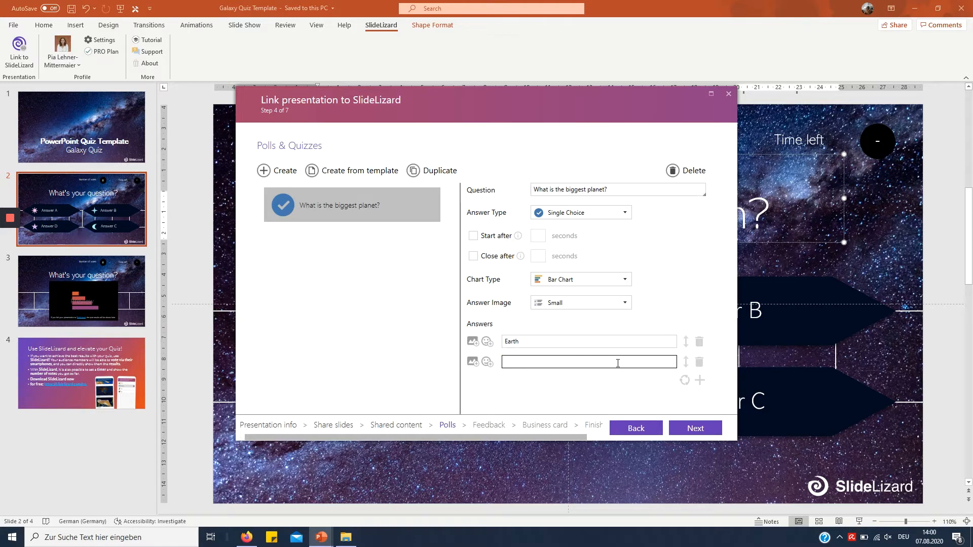
type("Jupiter")
type("Venus")
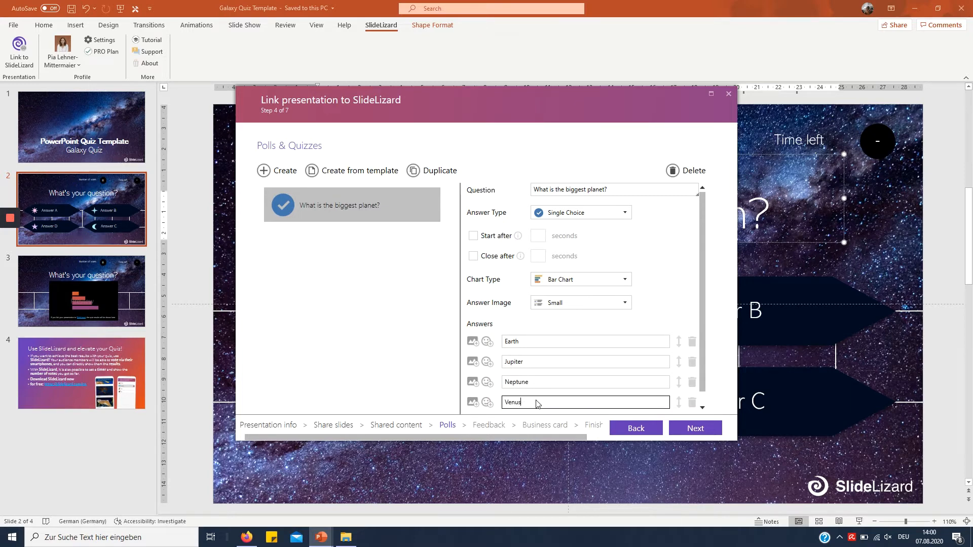
mouse_move(657, 298)
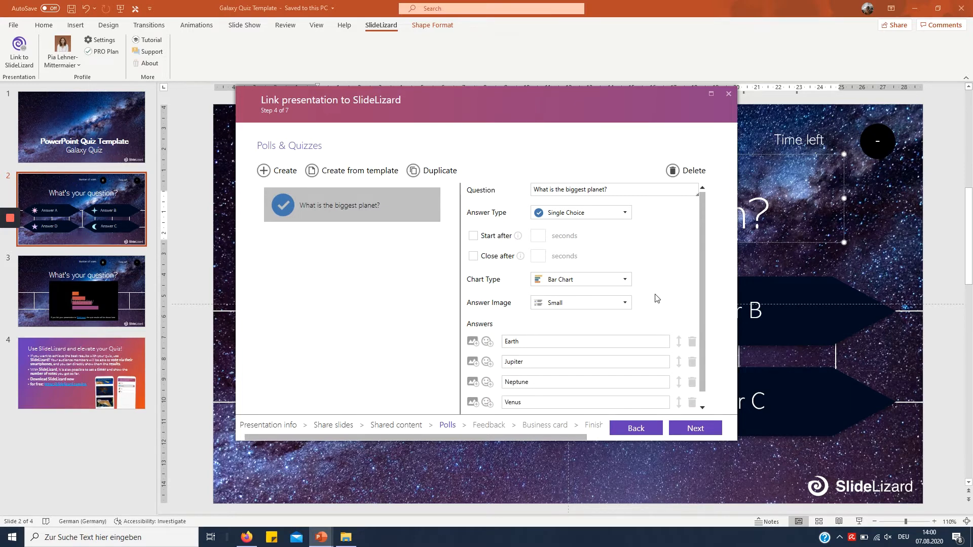
left_click(583, 362)
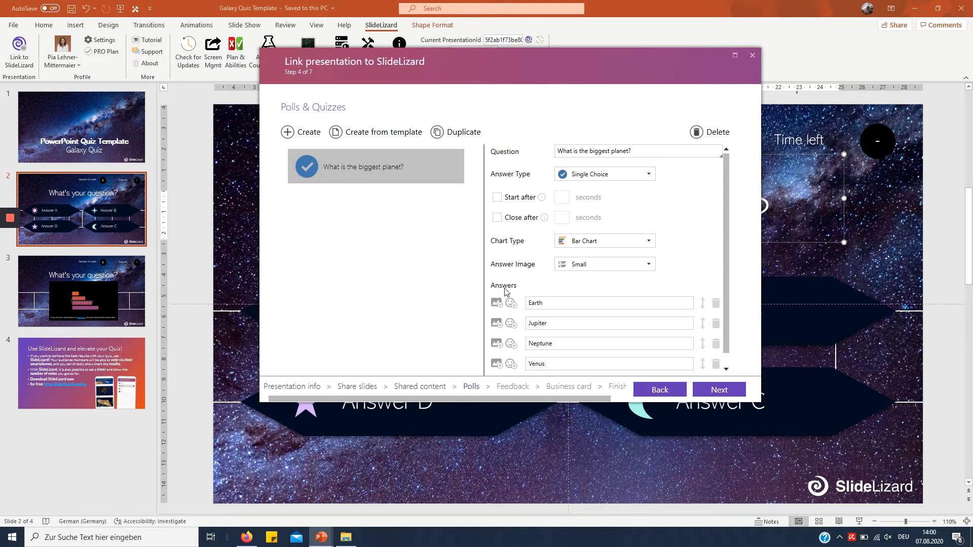
mouse_move(360, 326)
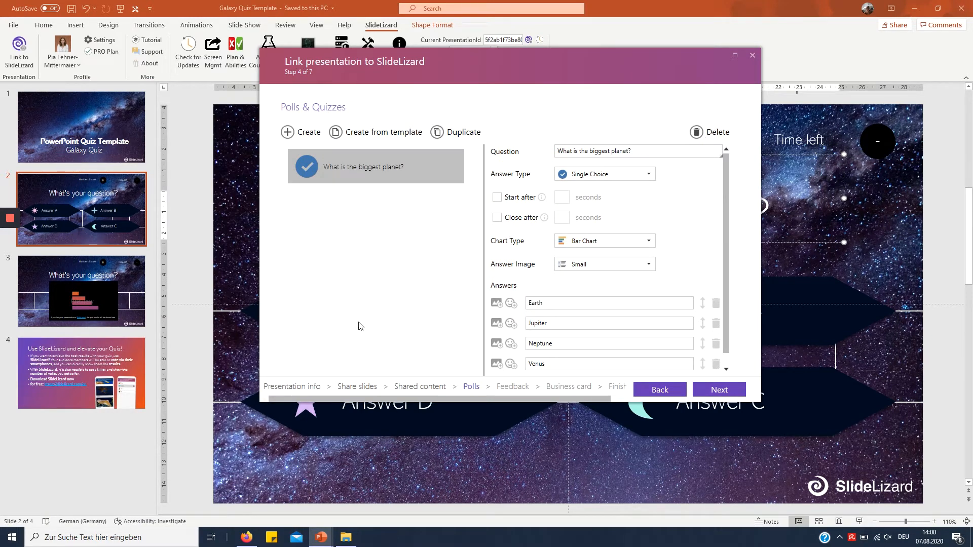
mouse_move(453, 257)
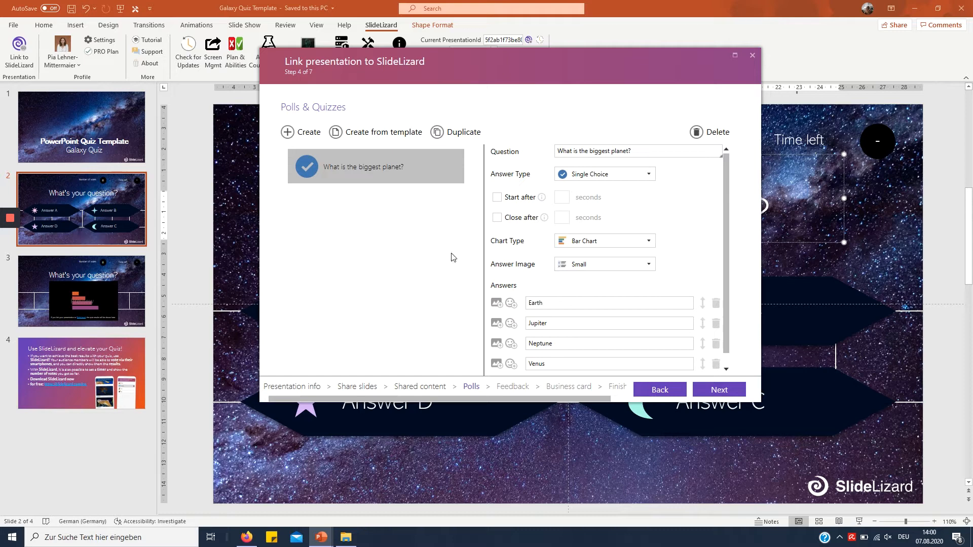
- Add the poll 'What color is the sky?' with answers green, red, blue and pink
left_click(300, 132)
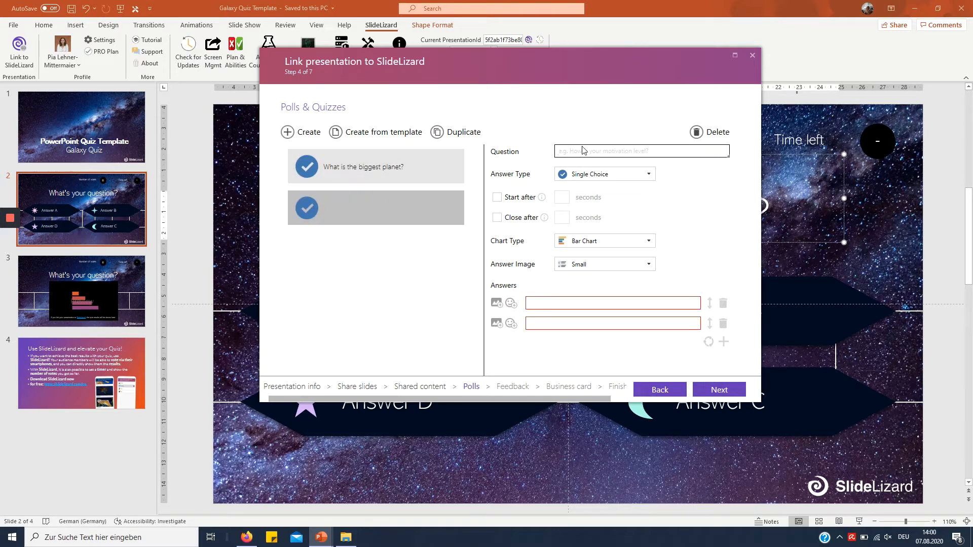
type("What color is the sky?")
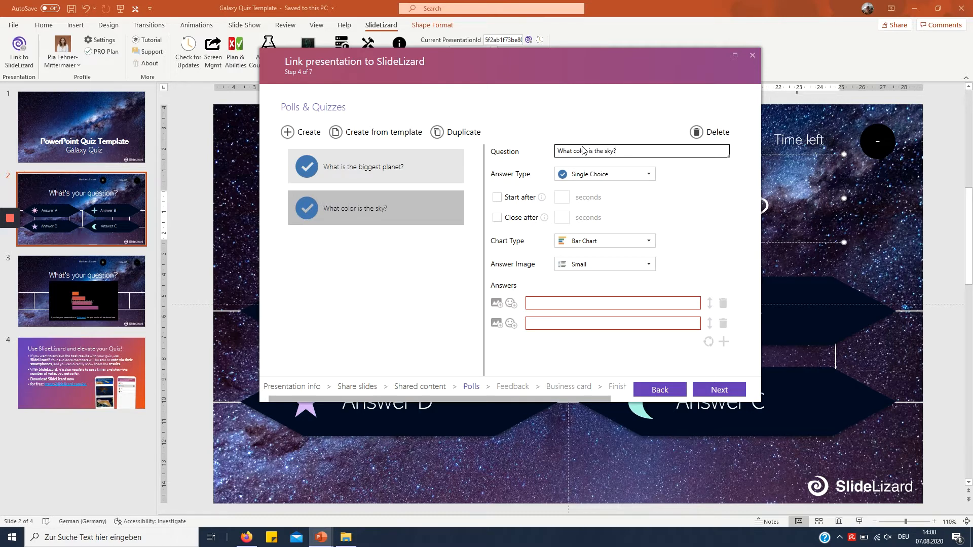
left_click(612, 303)
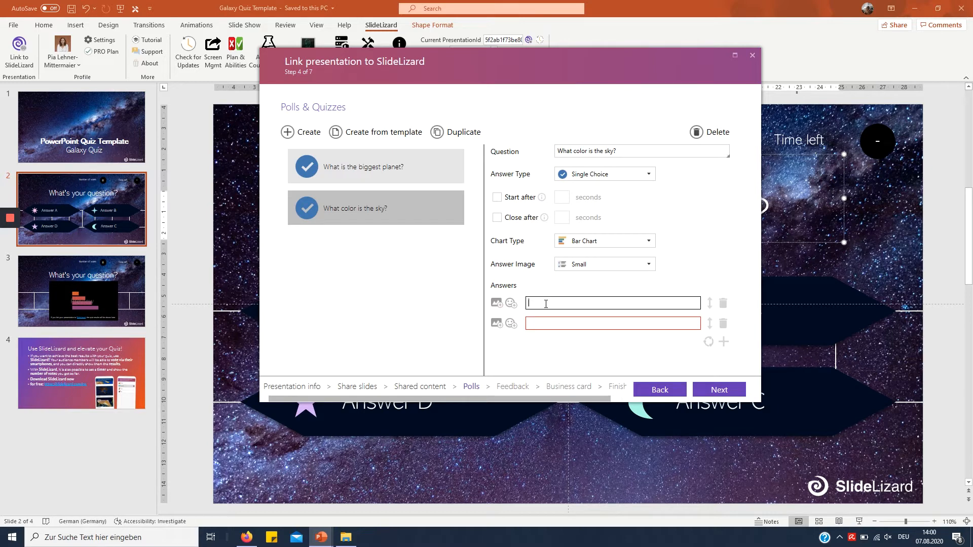
type("green")
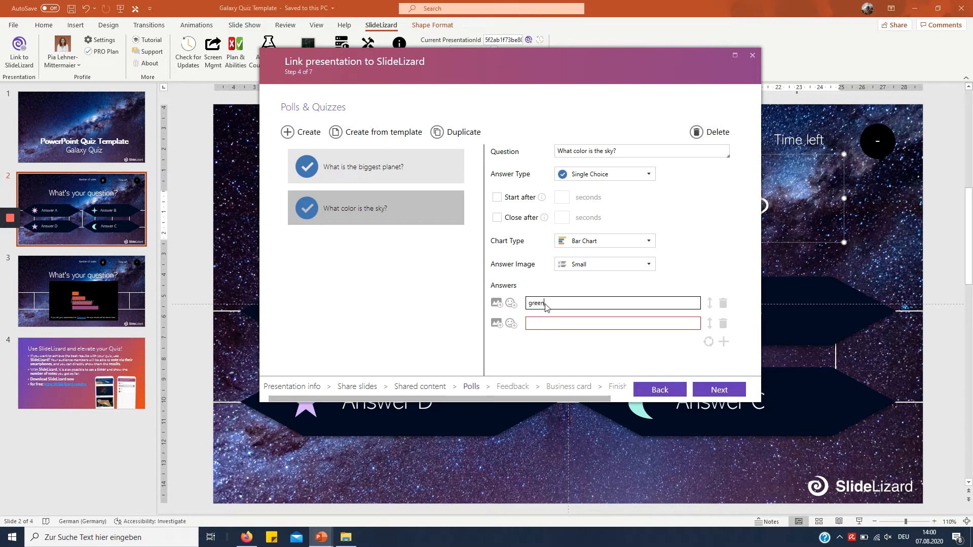
type("redblu")
type("o")
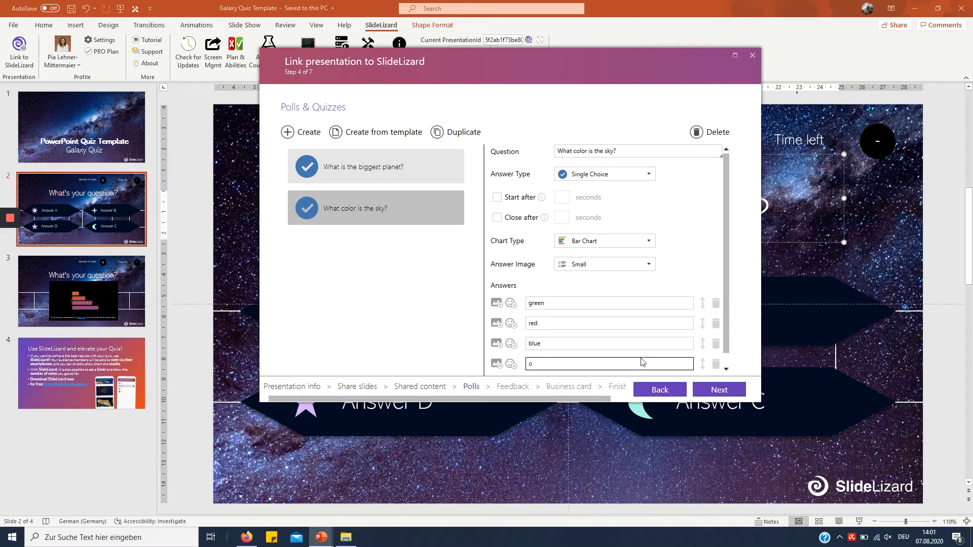
type("pink")
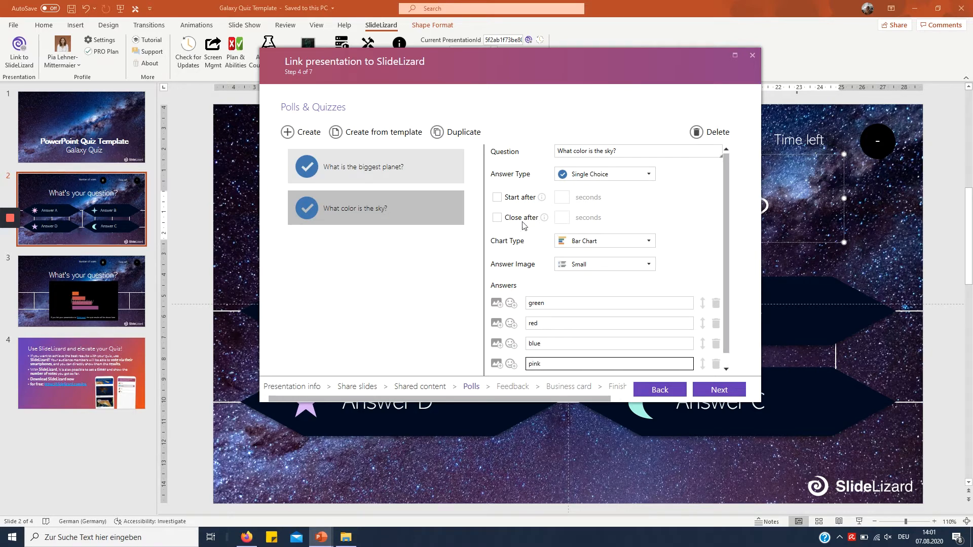
left_click(376, 166)
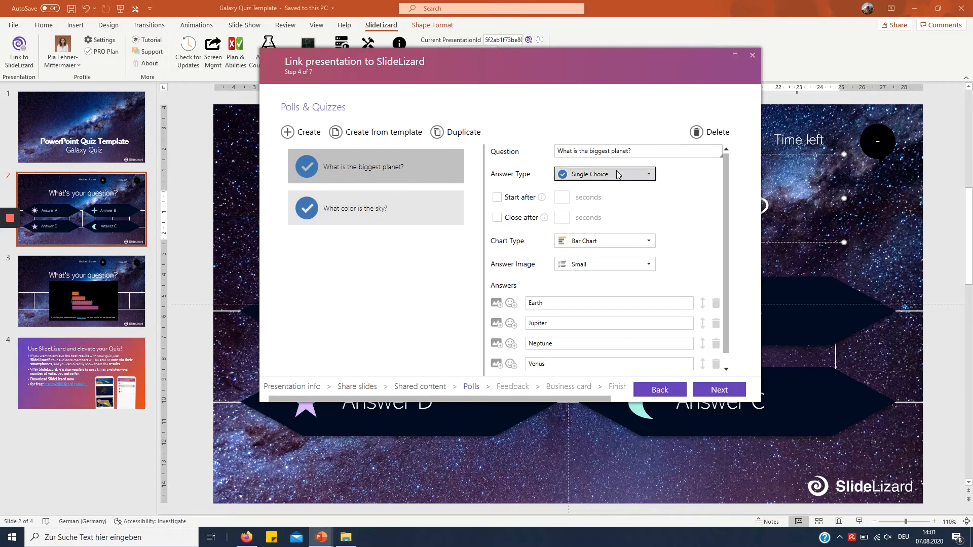
- Make the planet poll a Single Choice Quiz, unmarking Earth and marking Jupiter correct
left_click(647, 174)
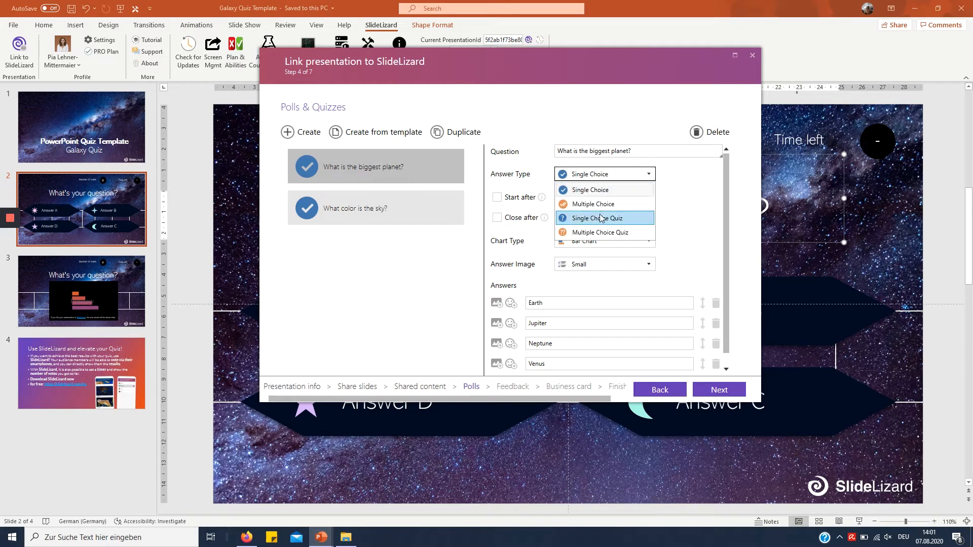
left_click(596, 218)
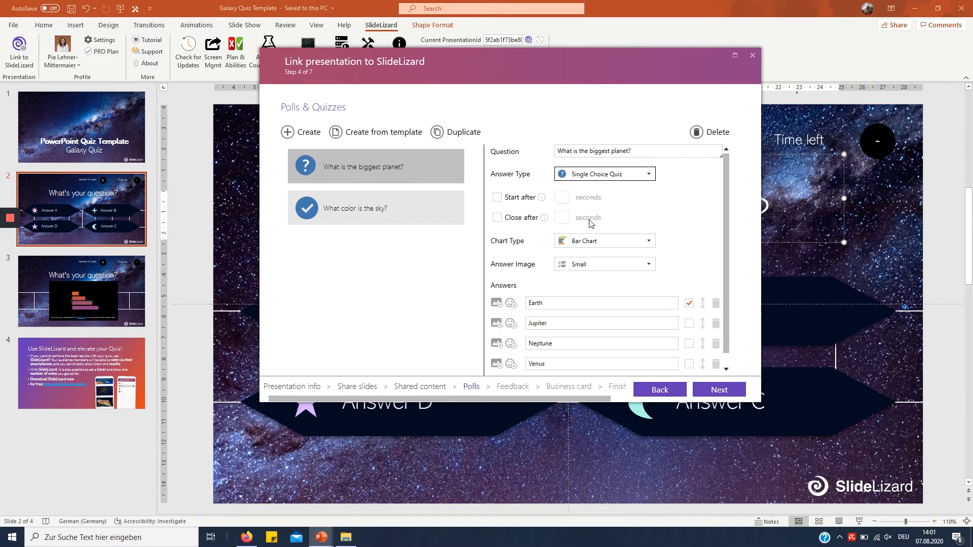
mouse_move(687, 298)
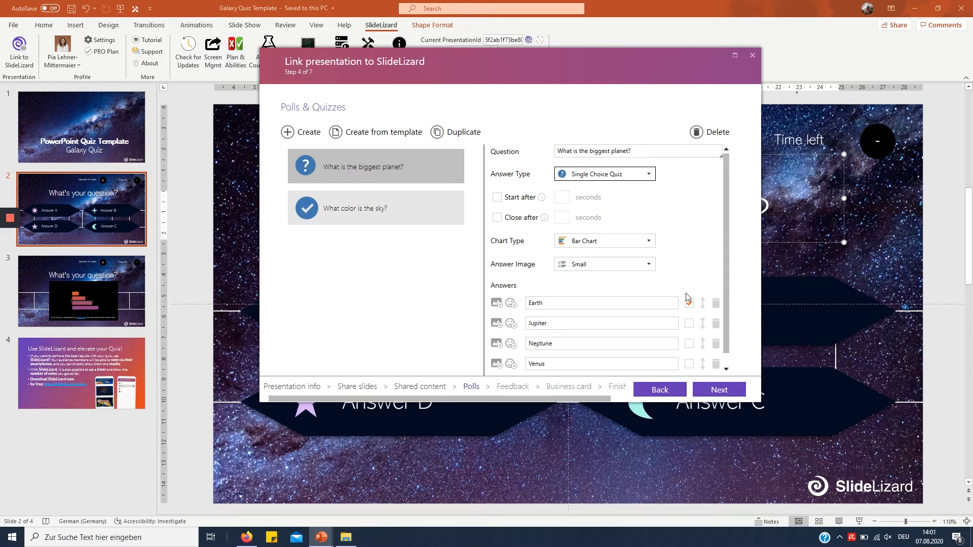
left_click(688, 303)
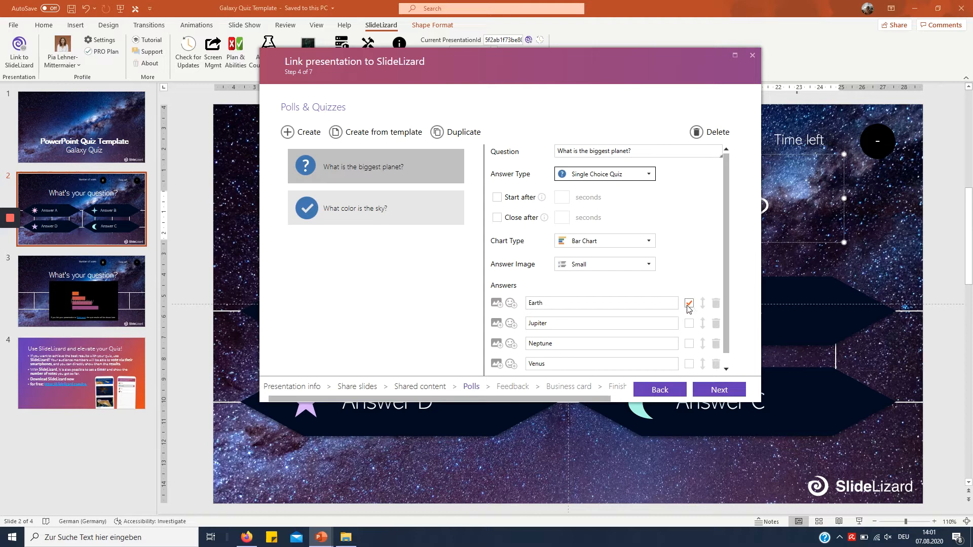
left_click(689, 303)
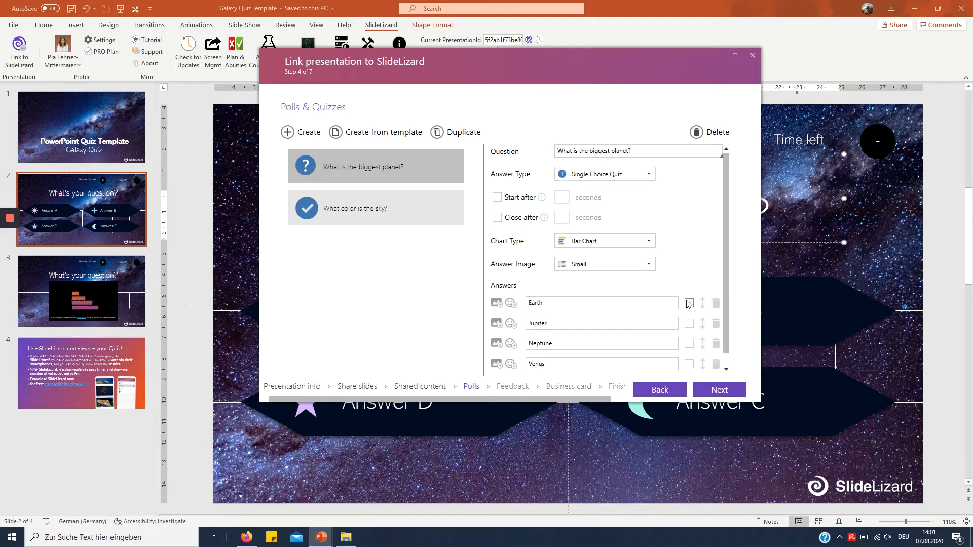
scroll("down", 3)
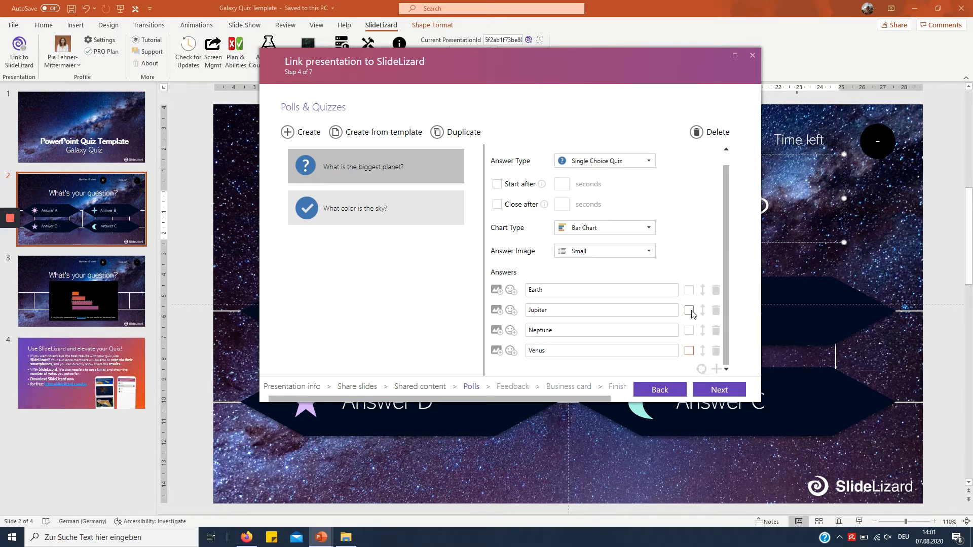
left_click(689, 310)
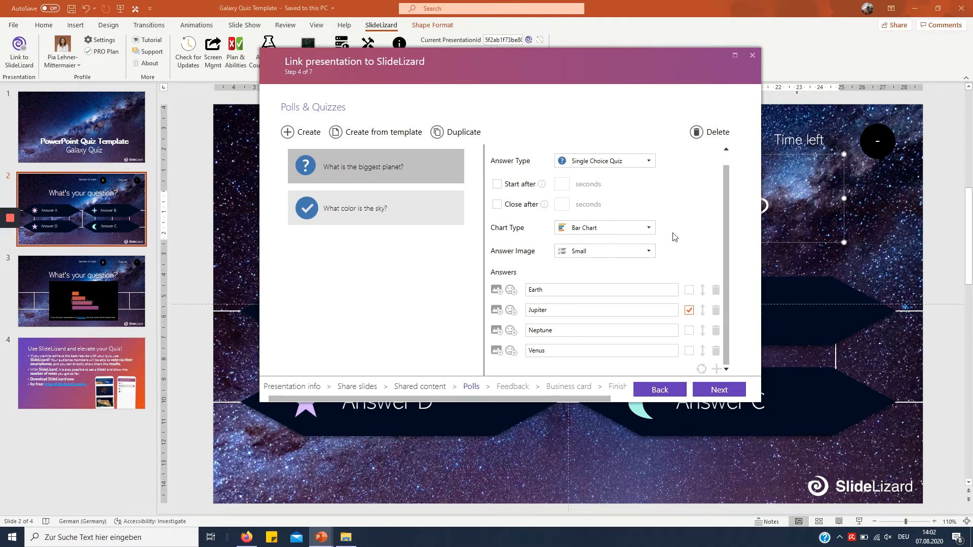
- Make the sky-colour poll a Single Choice Quiz with blue marked as correct
left_click(375, 208)
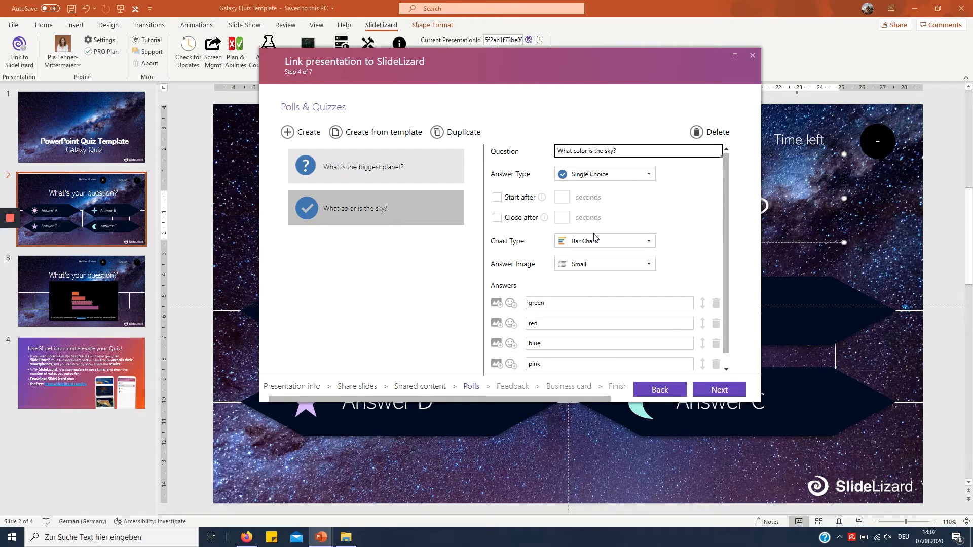
mouse_move(663, 173)
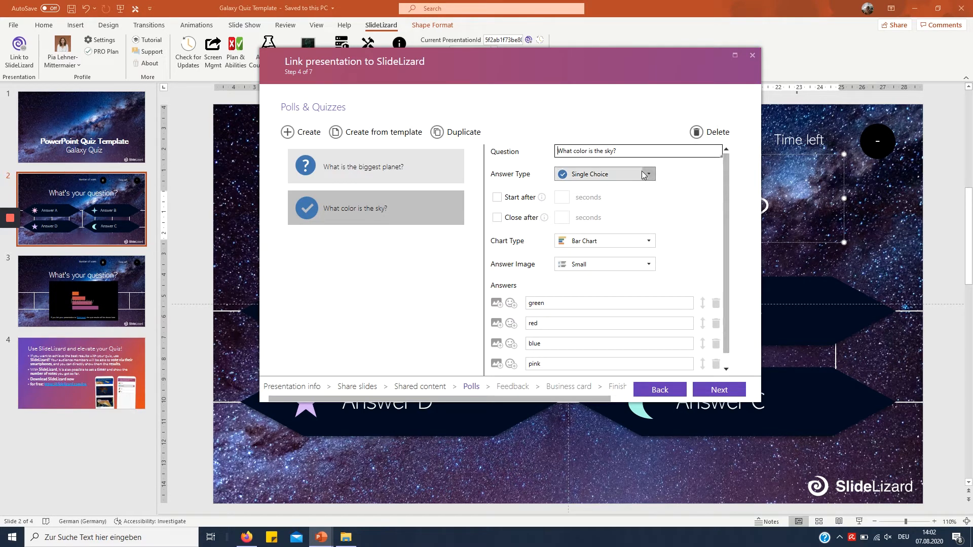
left_click(647, 174)
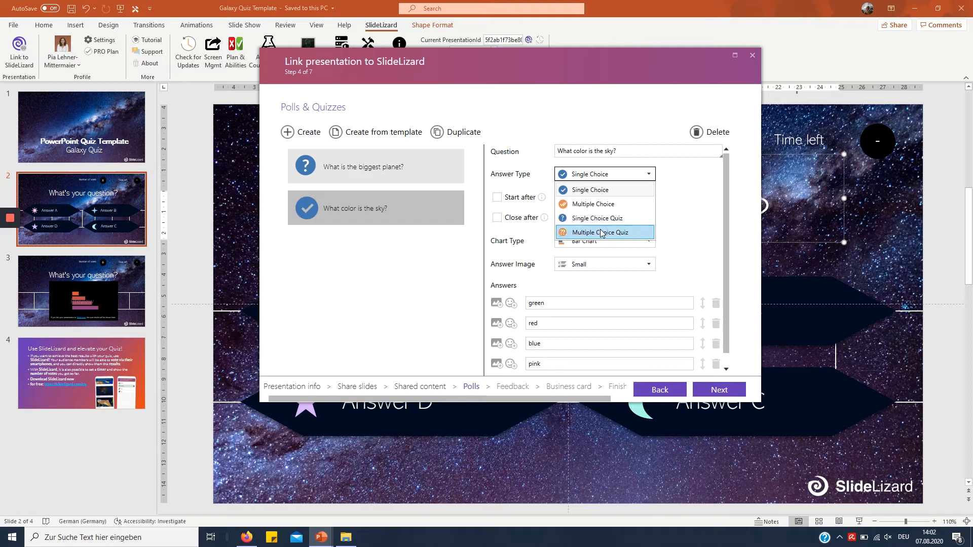
mouse_move(596, 217)
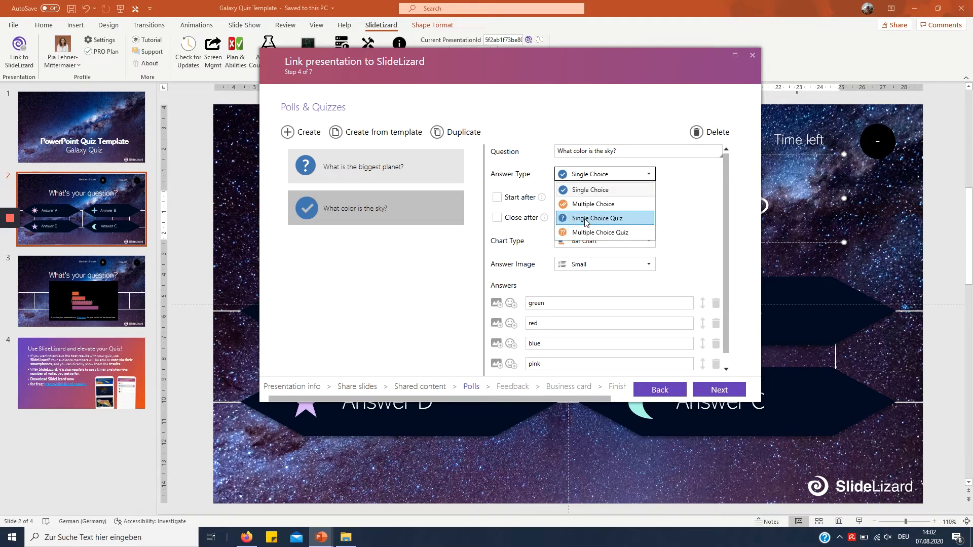
left_click(596, 218)
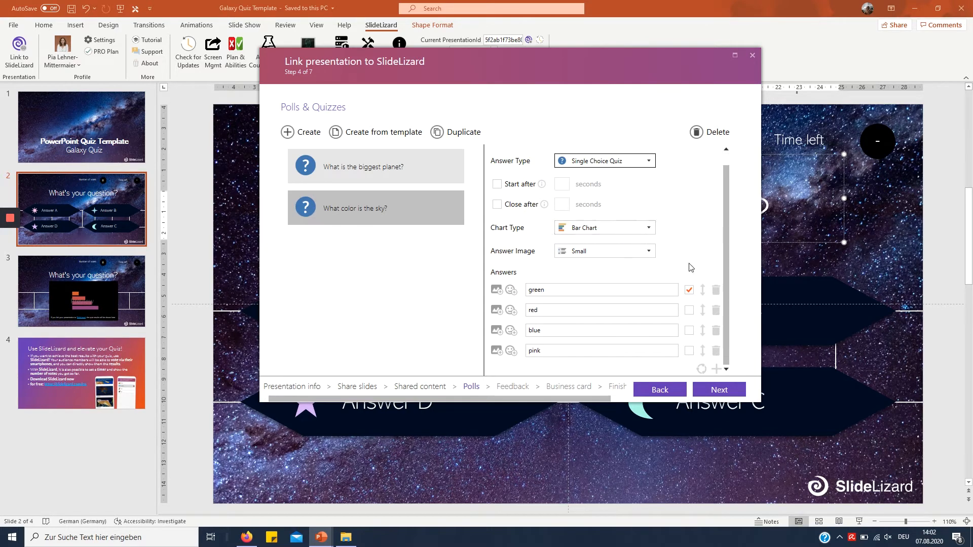
left_click(688, 329)
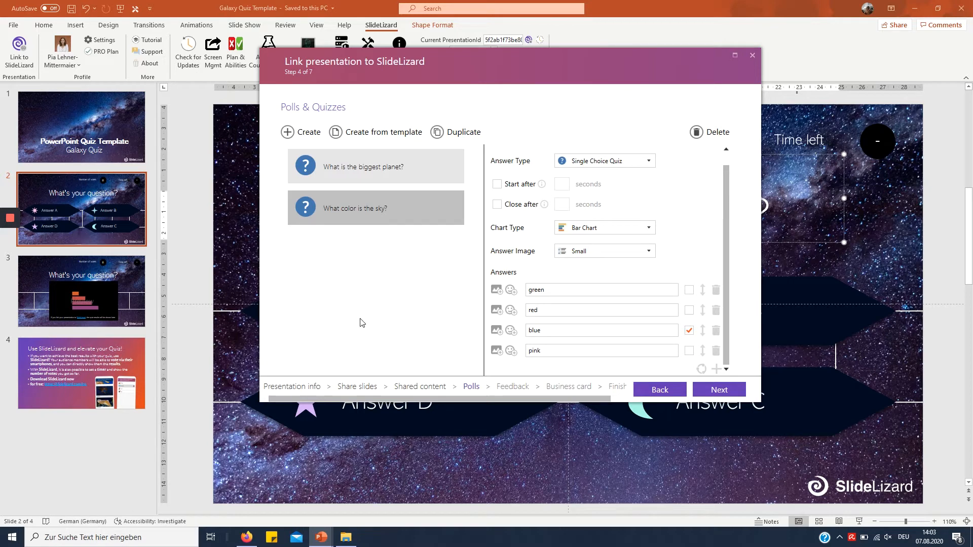
mouse_move(446, 205)
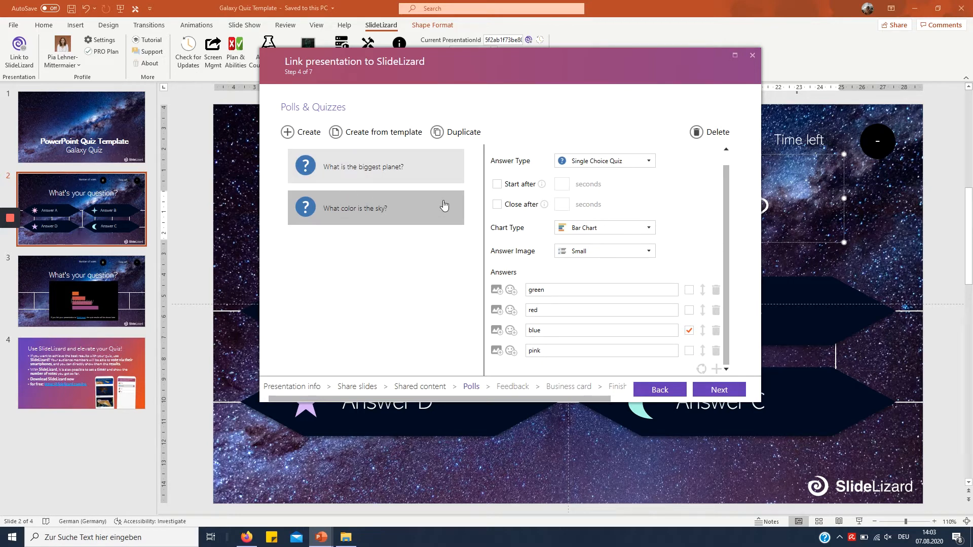
mouse_move(716, 442)
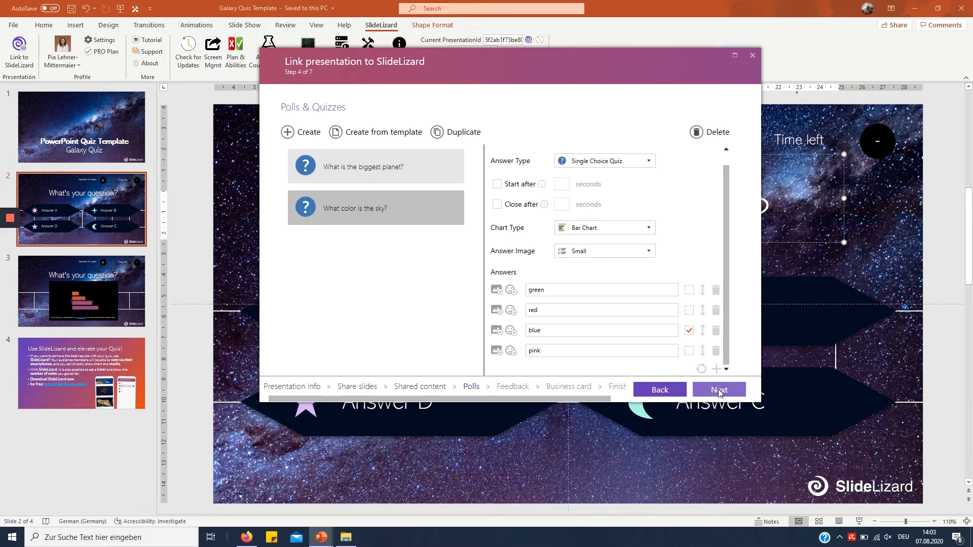
mouse_move(271, 135)
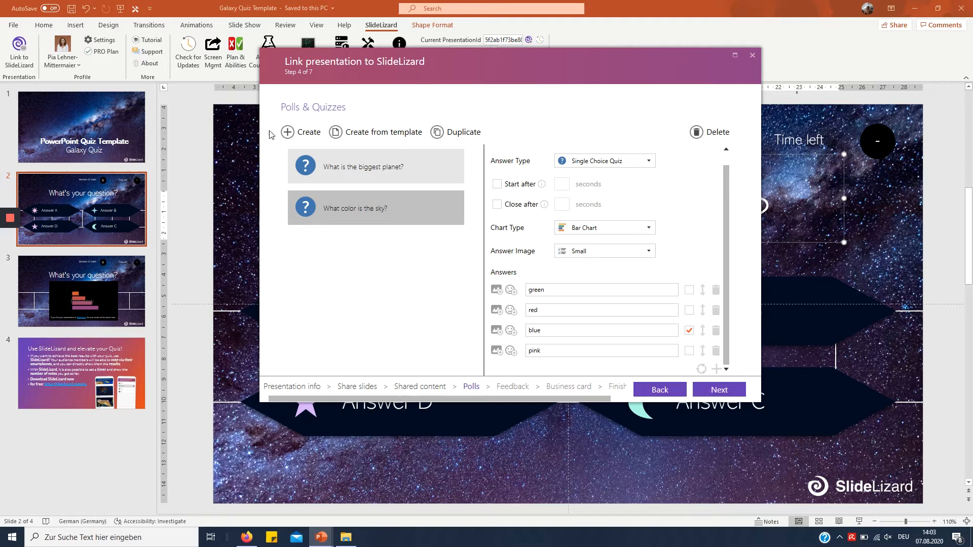
- Finish the wizard and create the linked presentation, adding the test.attend.sl/9jc5 join slide
left_click(719, 389)
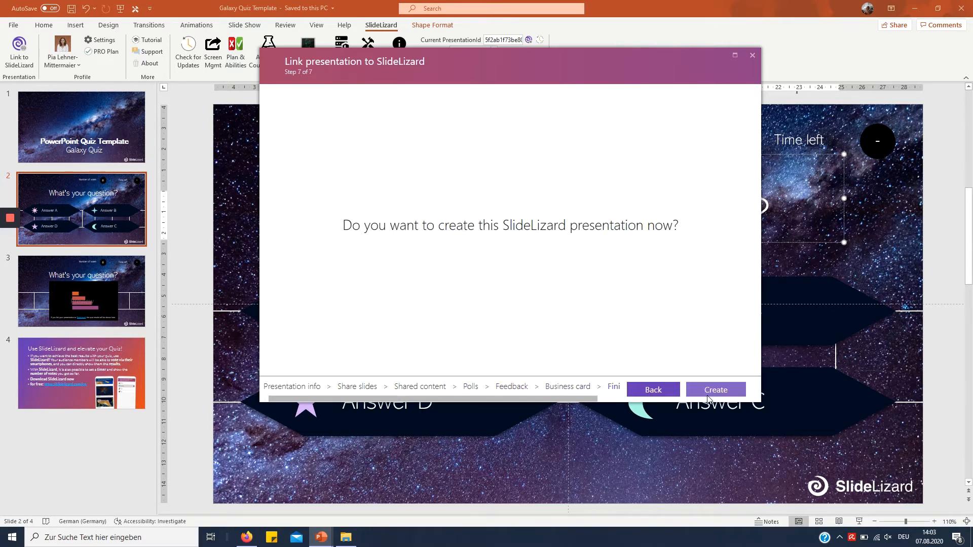
left_click(715, 389)
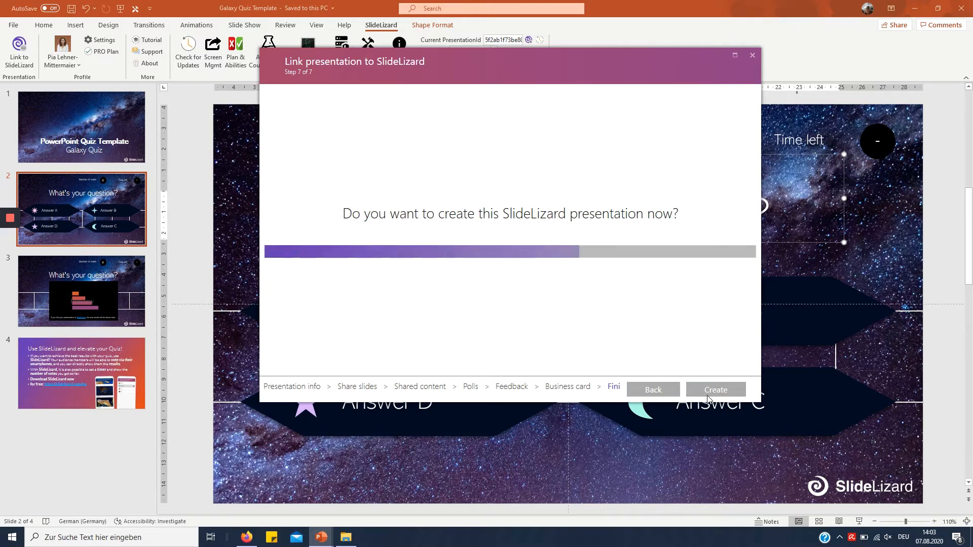
left_click(714, 390)
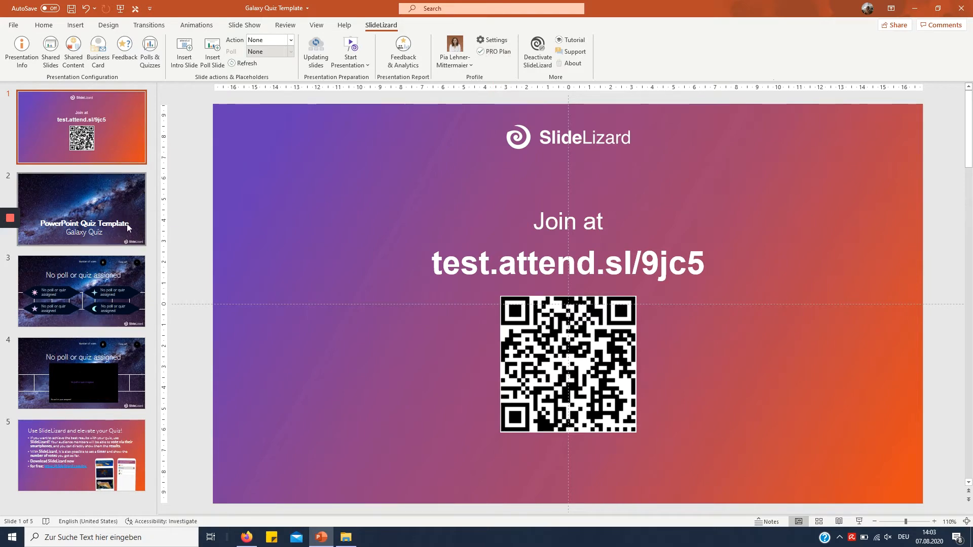
- Review both quizzes in the Manage Polls & Quizzes dialog, then close it
left_click(80, 210)
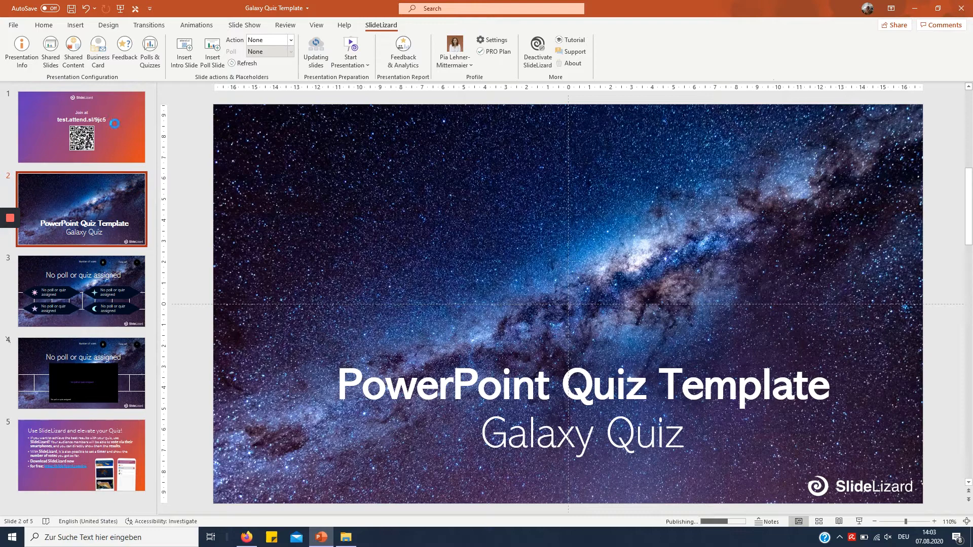
left_click(149, 50)
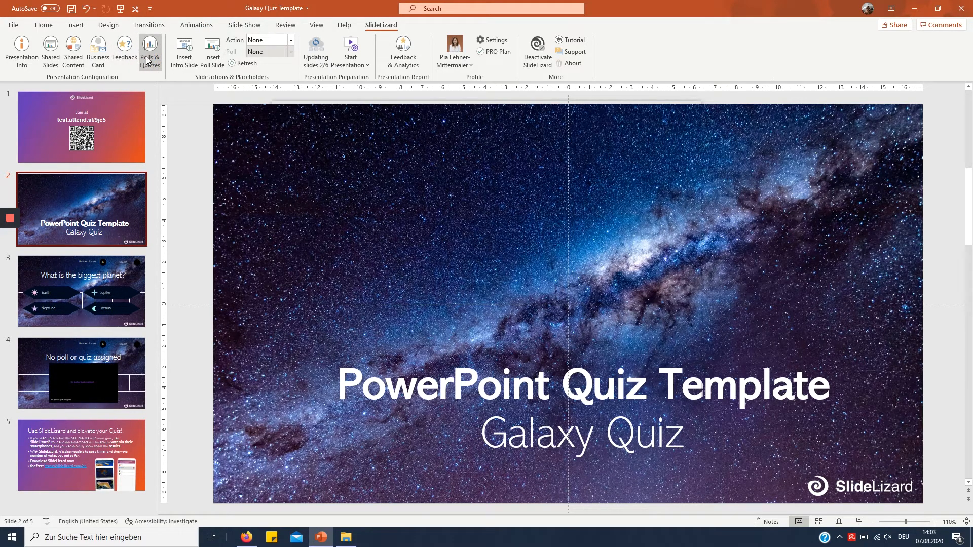
left_click(149, 52)
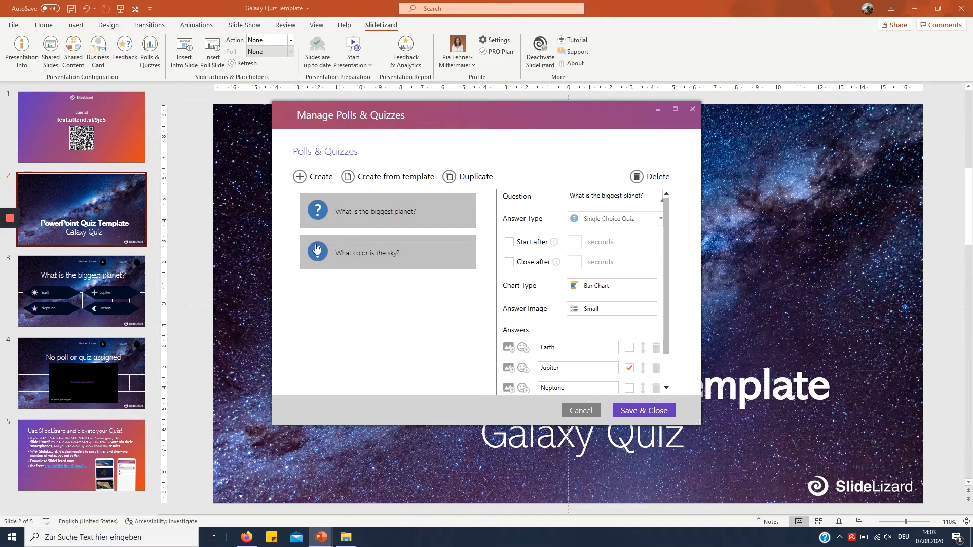
mouse_move(422, 284)
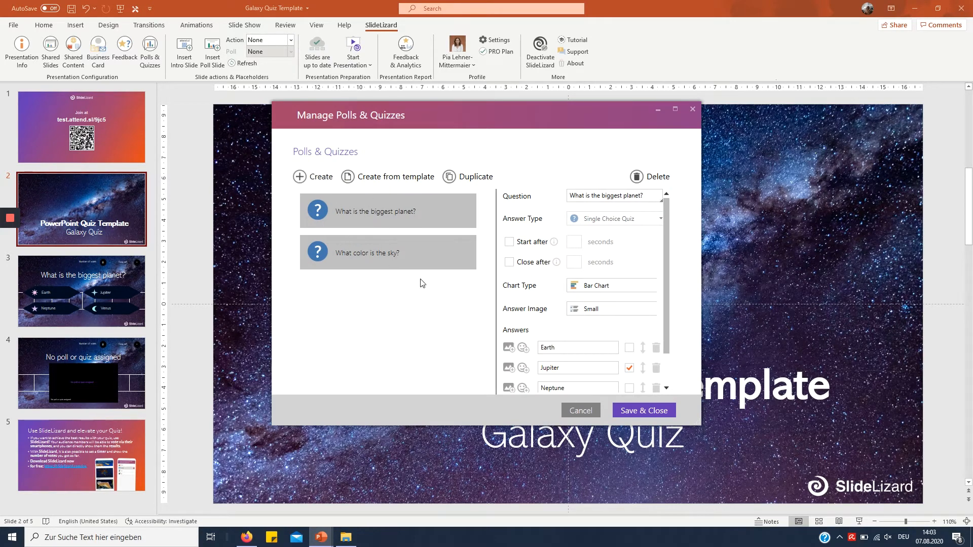
left_click(643, 410)
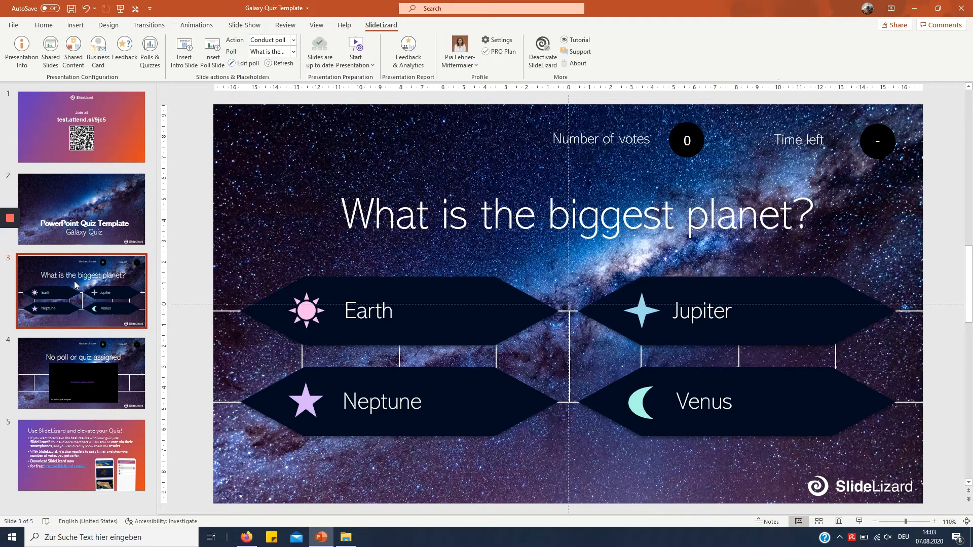
- Keep the question slide's action as Conduct poll, then view the result preview slide
left_click(293, 40)
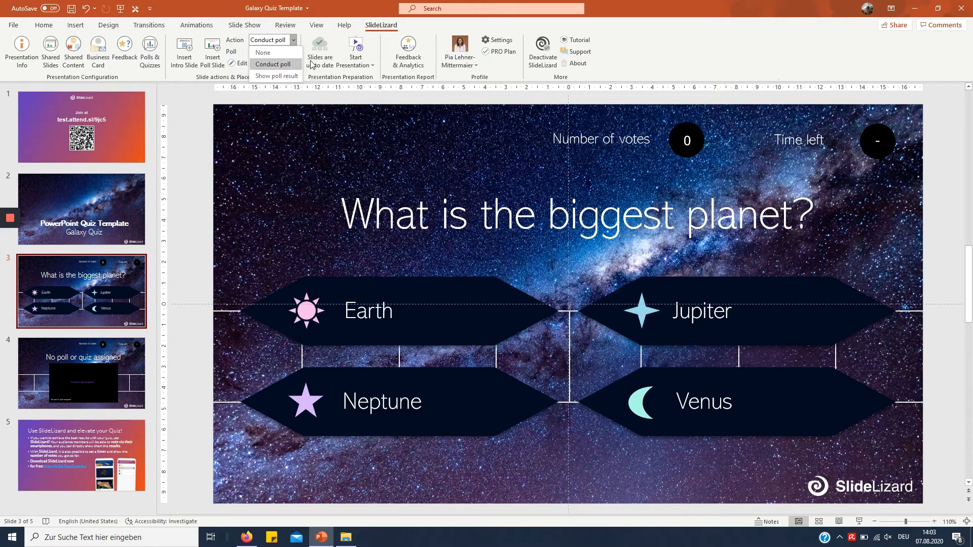
left_click(273, 64)
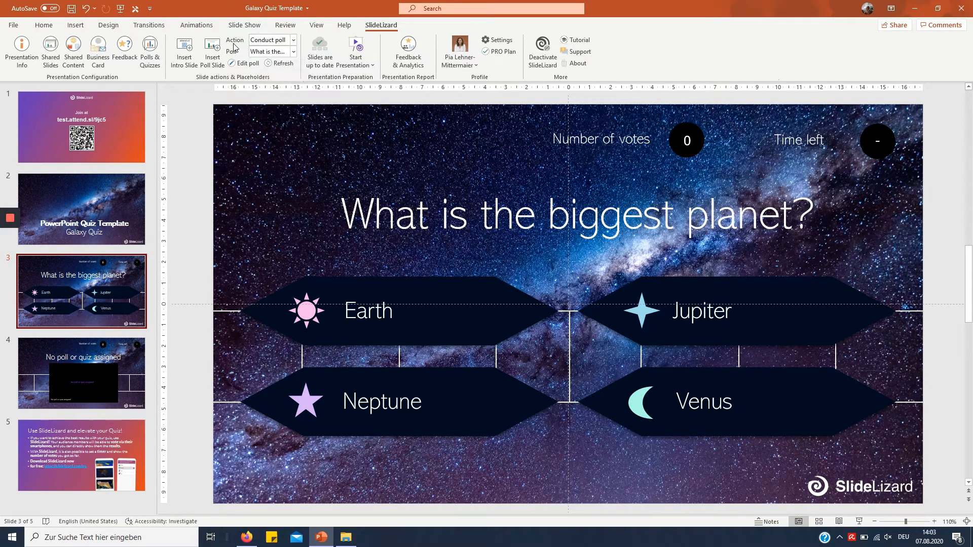
left_click(293, 52)
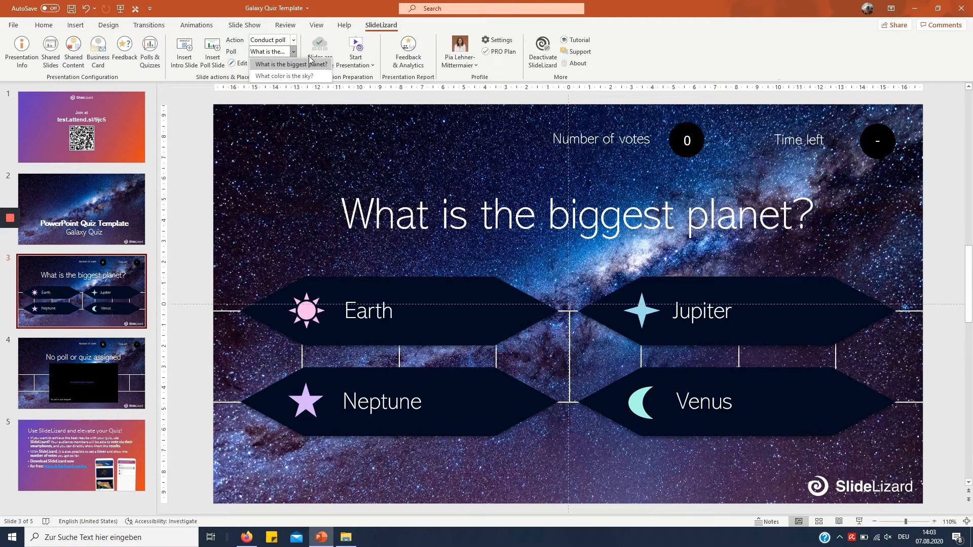
mouse_move(260, 69)
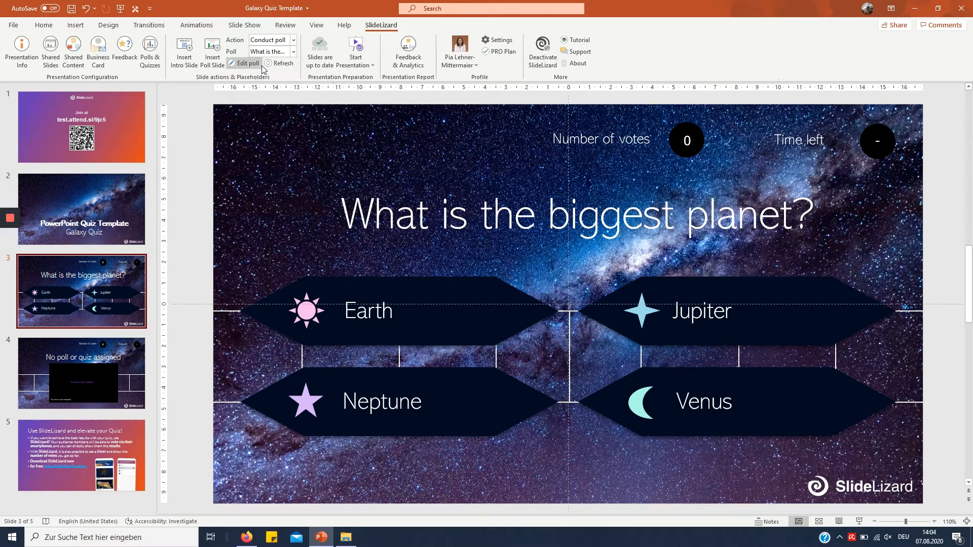
left_click(80, 374)
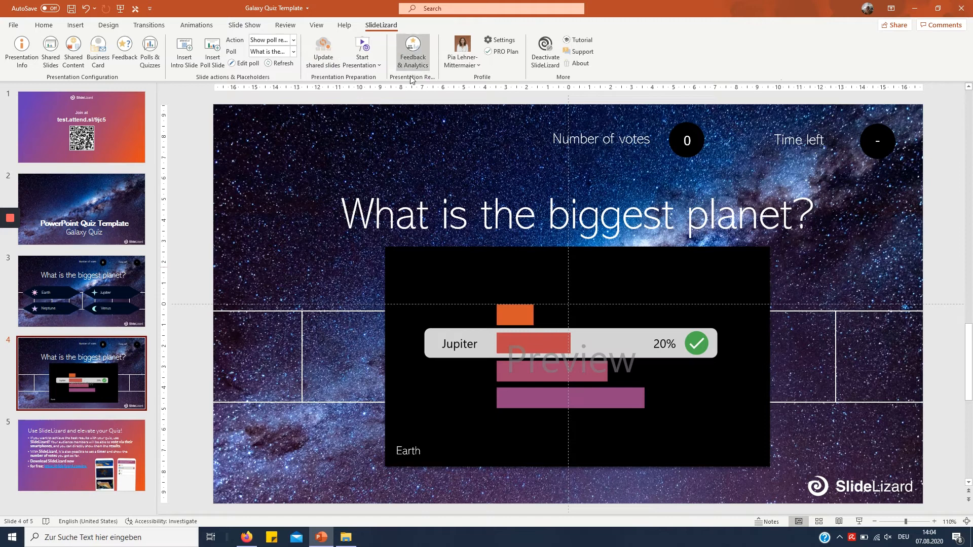
mouse_move(417, 96)
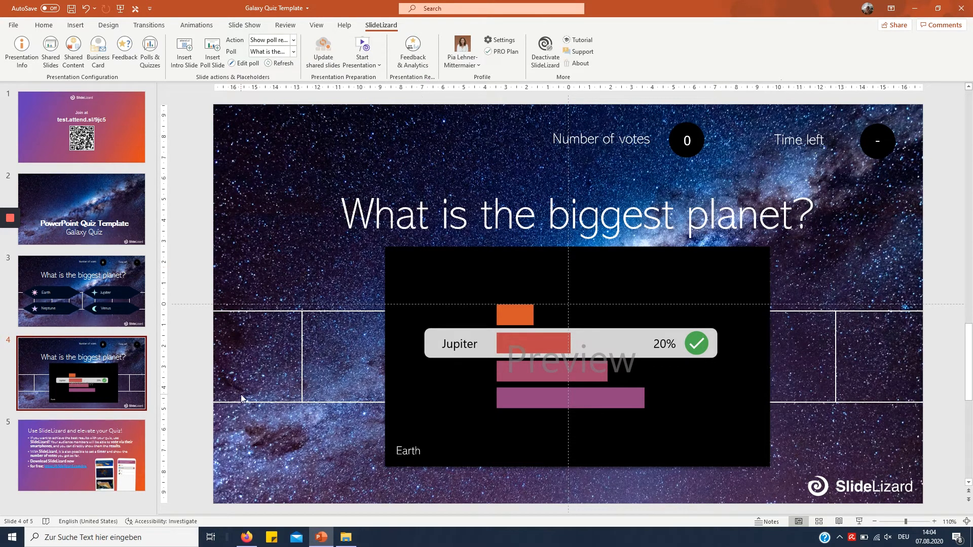
mouse_move(656, 344)
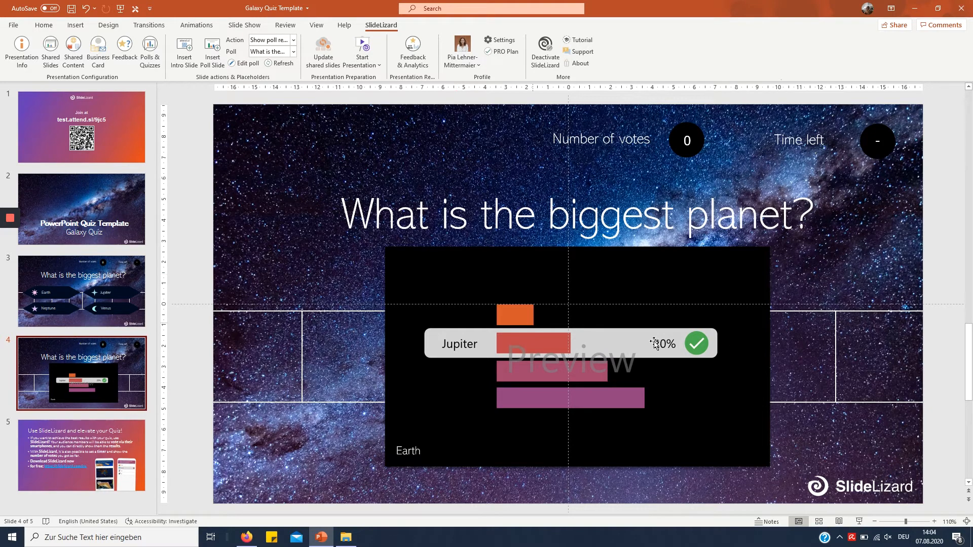
- Check the biggest-planet poll on slide 3 and its result preview on slide 4
left_click(542, 346)
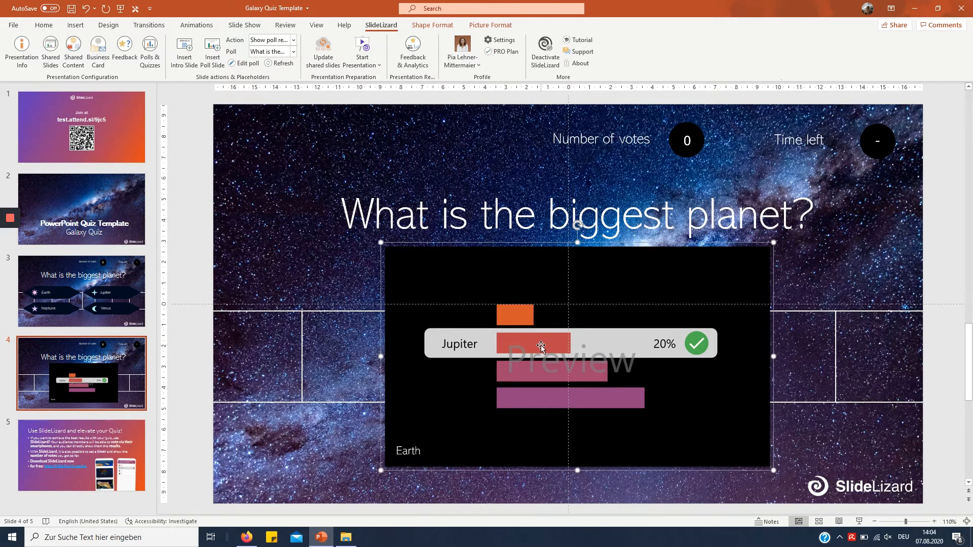
mouse_move(449, 194)
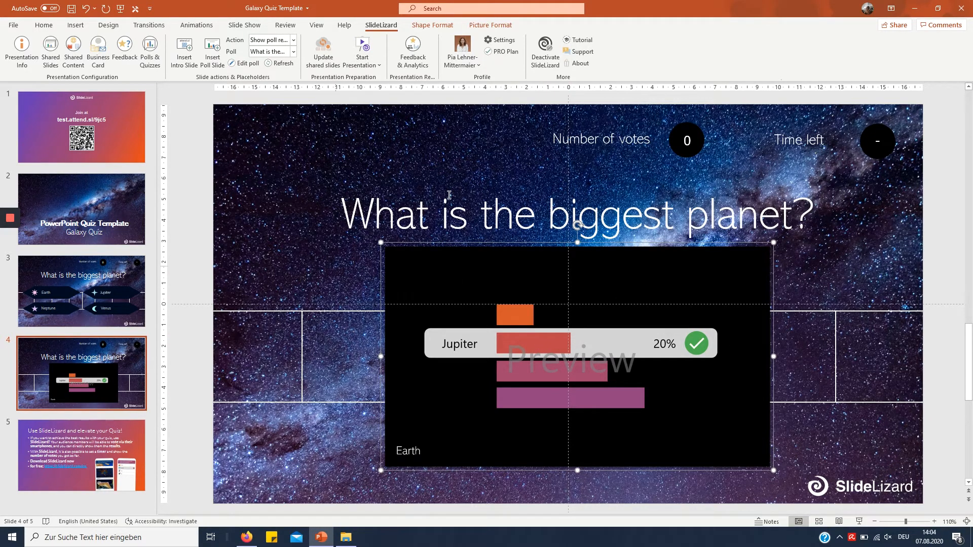
mouse_move(317, 453)
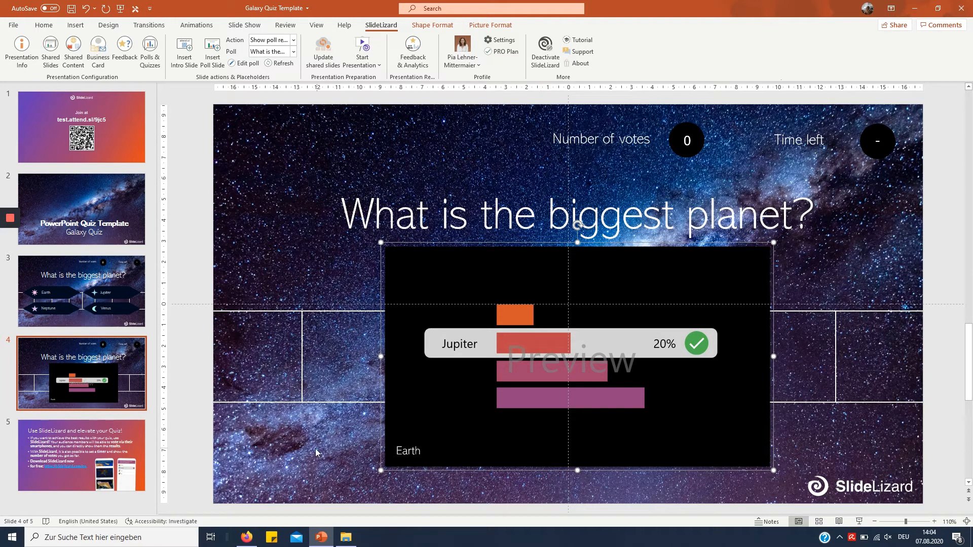
mouse_move(495, 323)
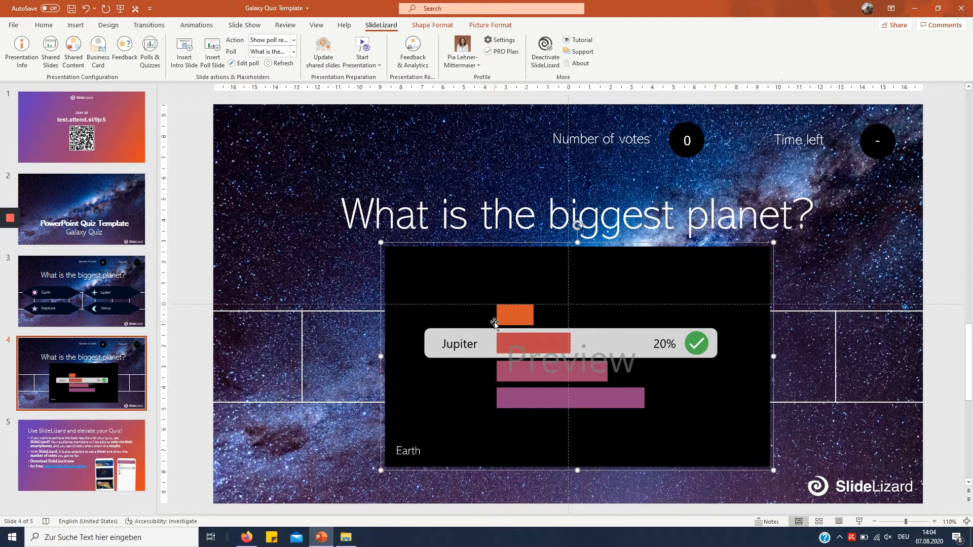
left_click(81, 292)
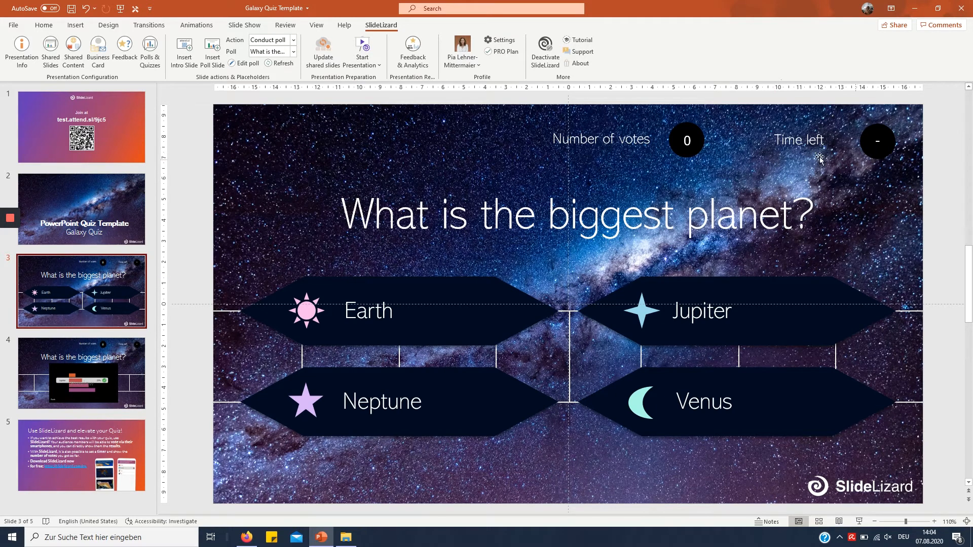
mouse_move(541, 168)
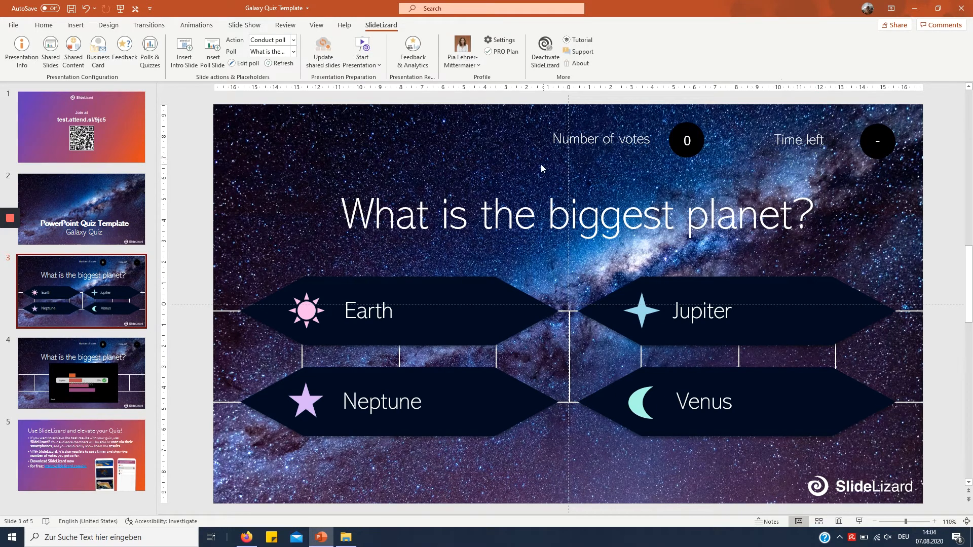
mouse_move(611, 157)
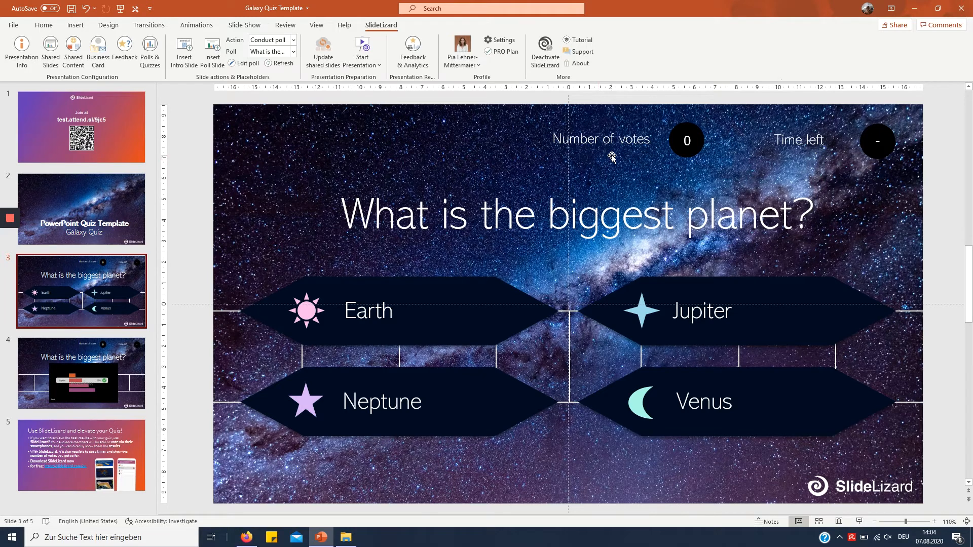
mouse_move(506, 180)
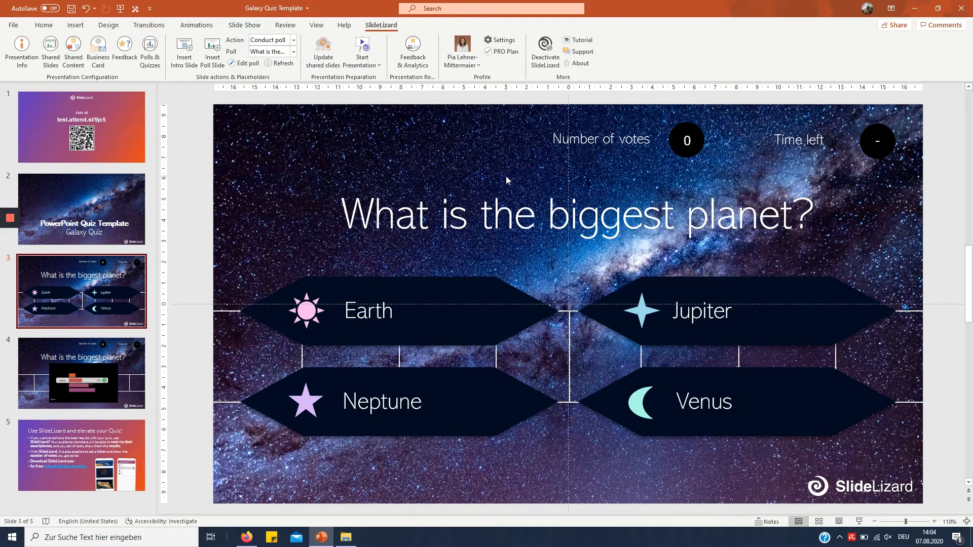
left_click(81, 373)
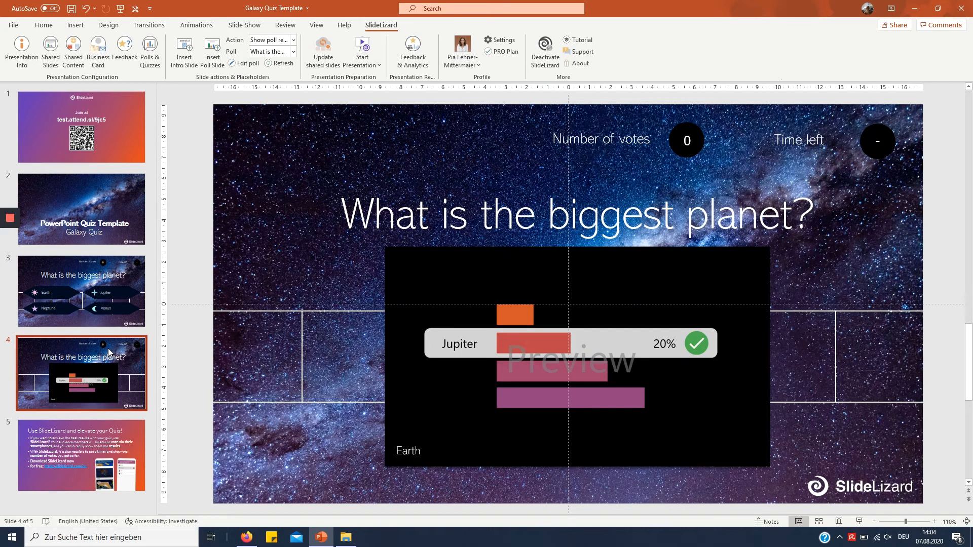
left_click(81, 290)
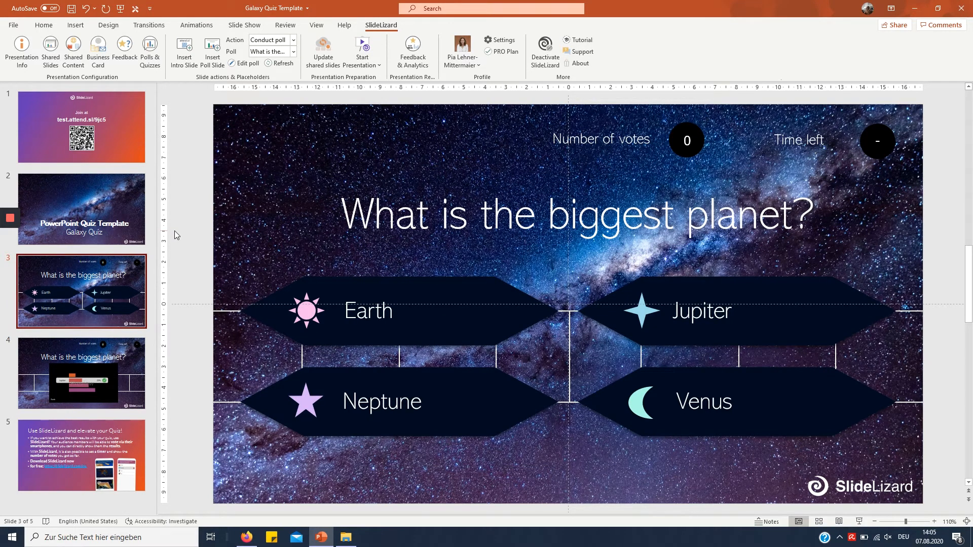
mouse_move(185, 239)
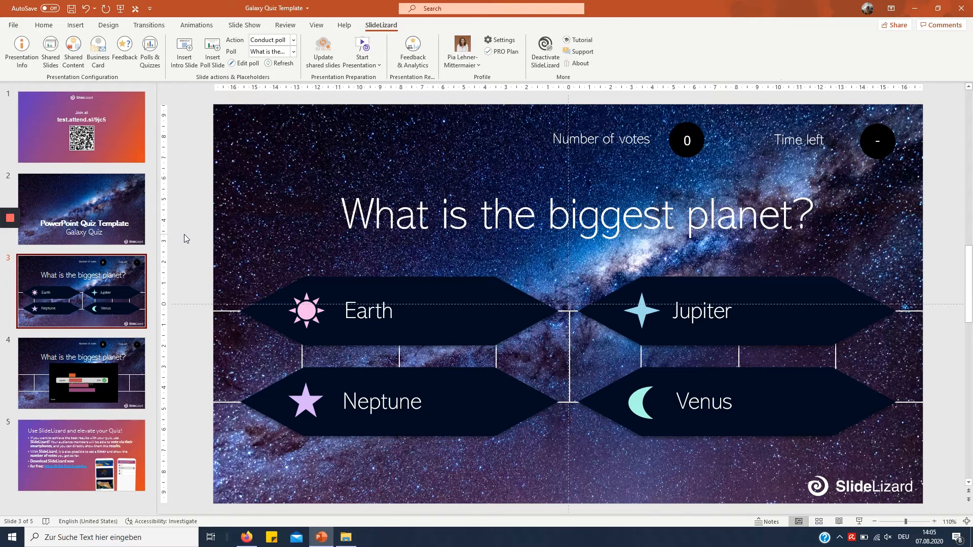
mouse_move(194, 247)
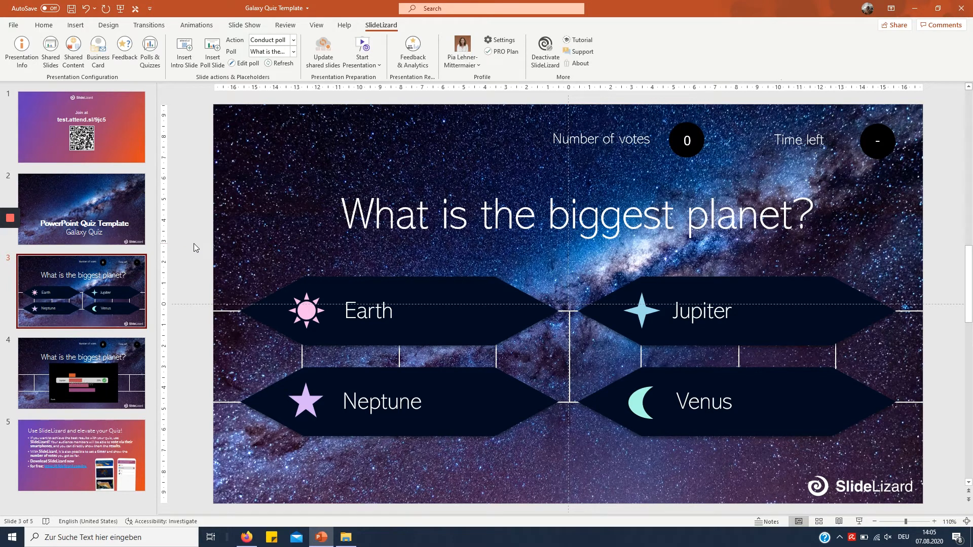
- Duplicate the question and result preview slides, placing the preview copy after the question copy
right_click(80, 290)
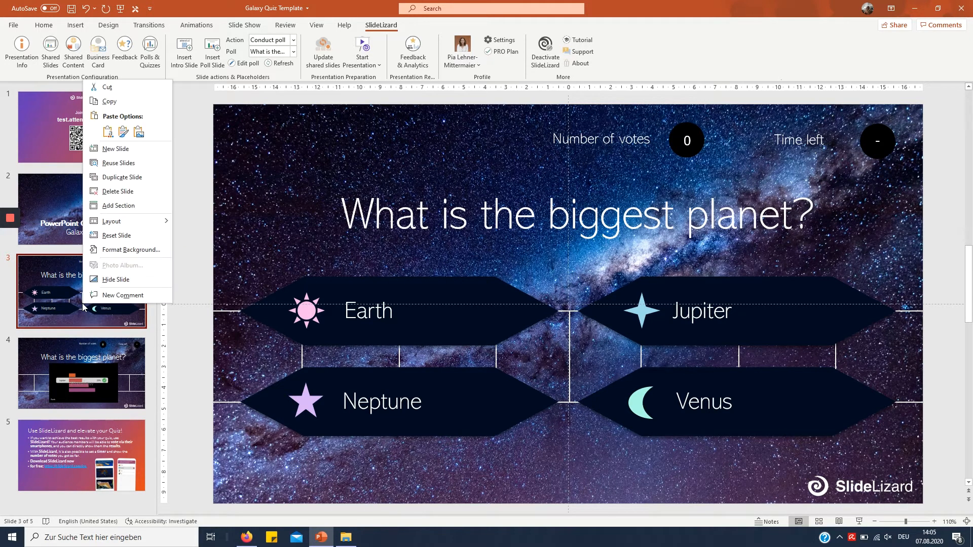
mouse_move(86, 229)
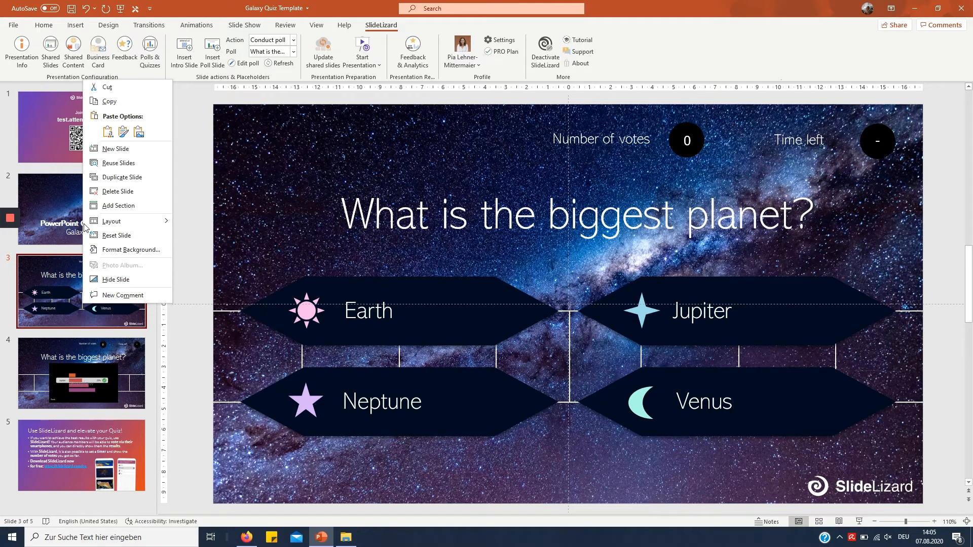
left_click(121, 177)
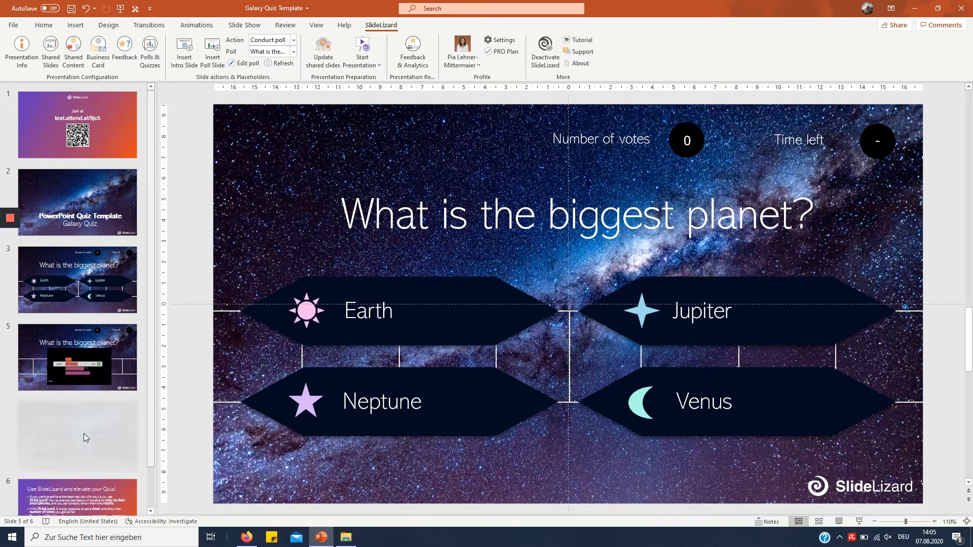
left_click(77, 357)
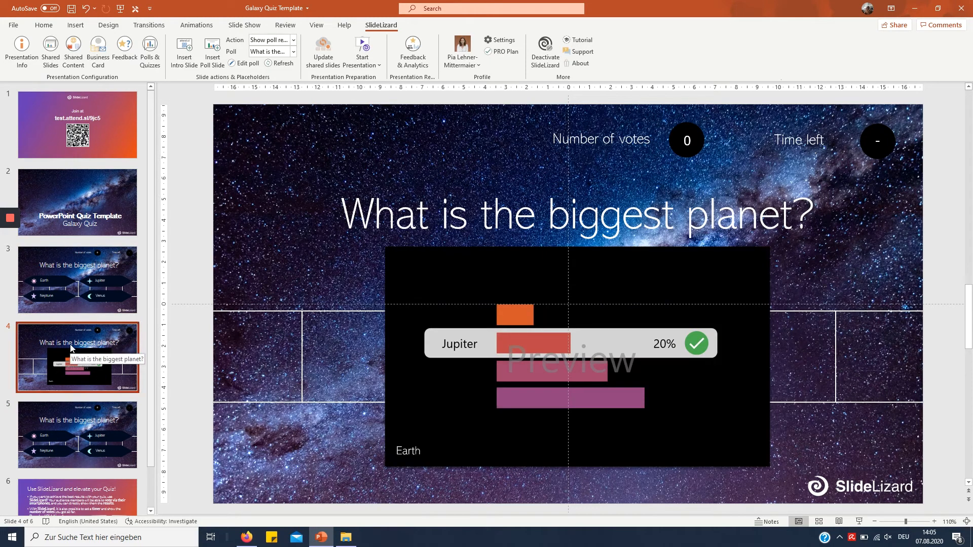
right_click(77, 359)
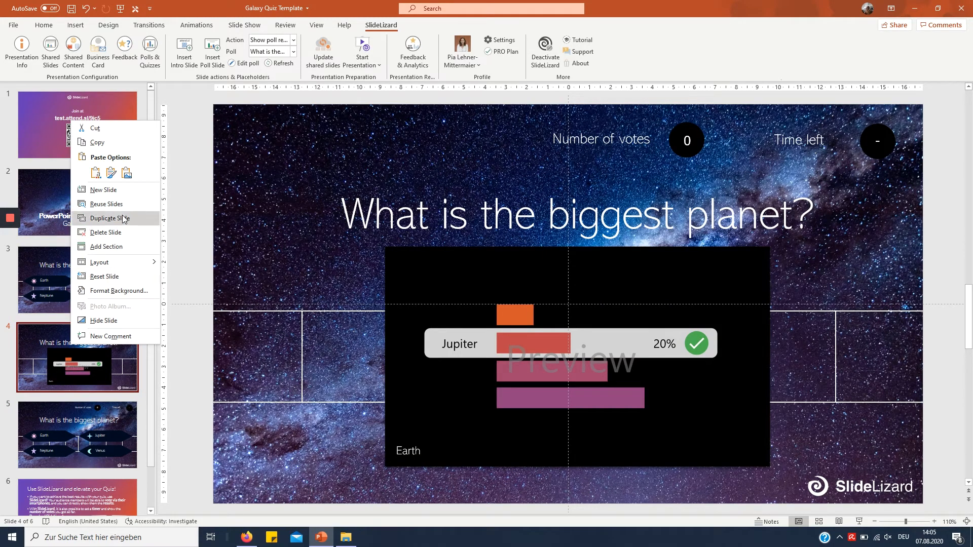
left_click(110, 219)
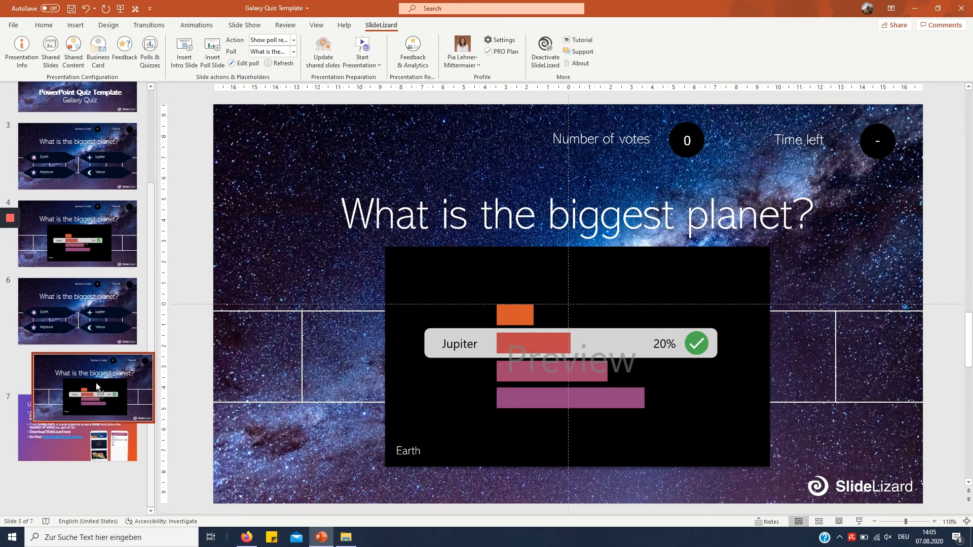
left_click(77, 310)
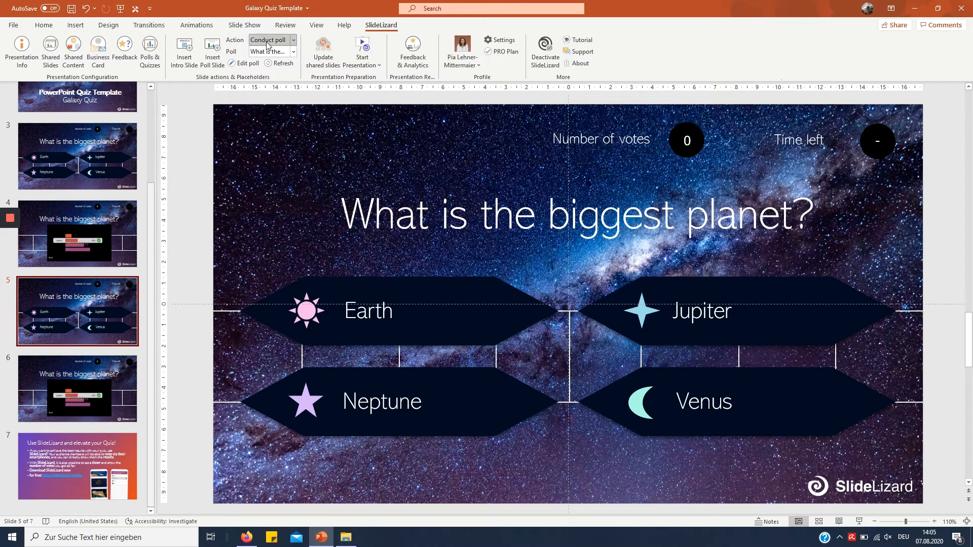
- Switch slide 5 to the 'What color is the sky?' poll and check slide 6's preview
left_click(292, 52)
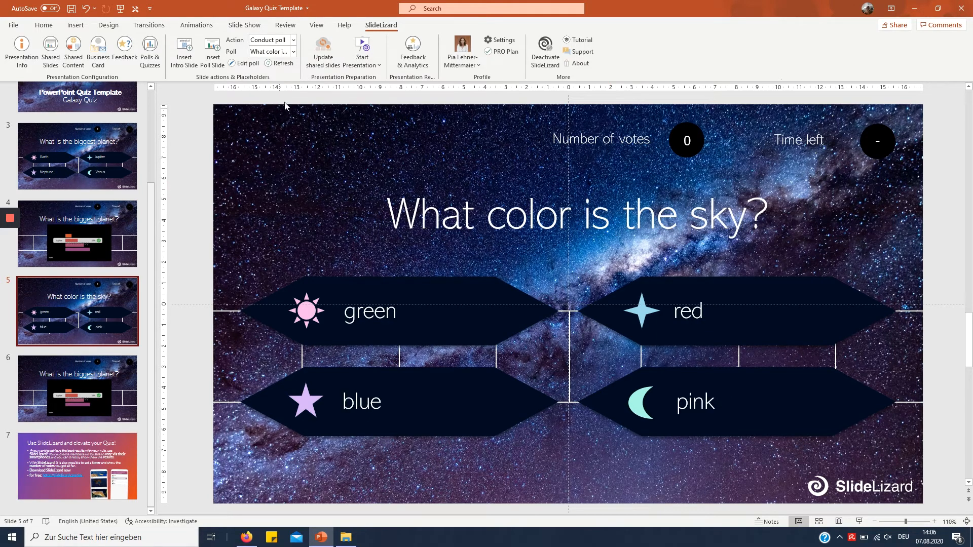
mouse_move(459, 84)
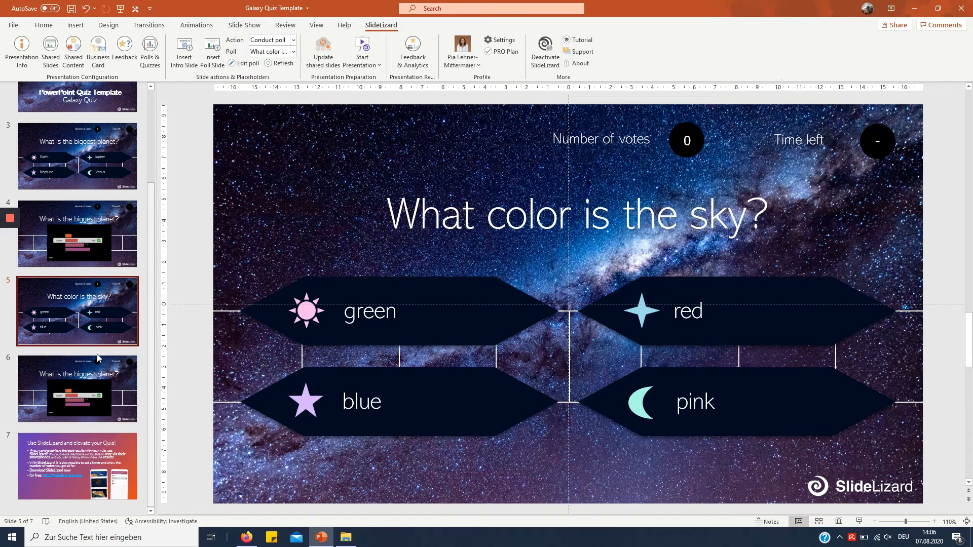
left_click(78, 389)
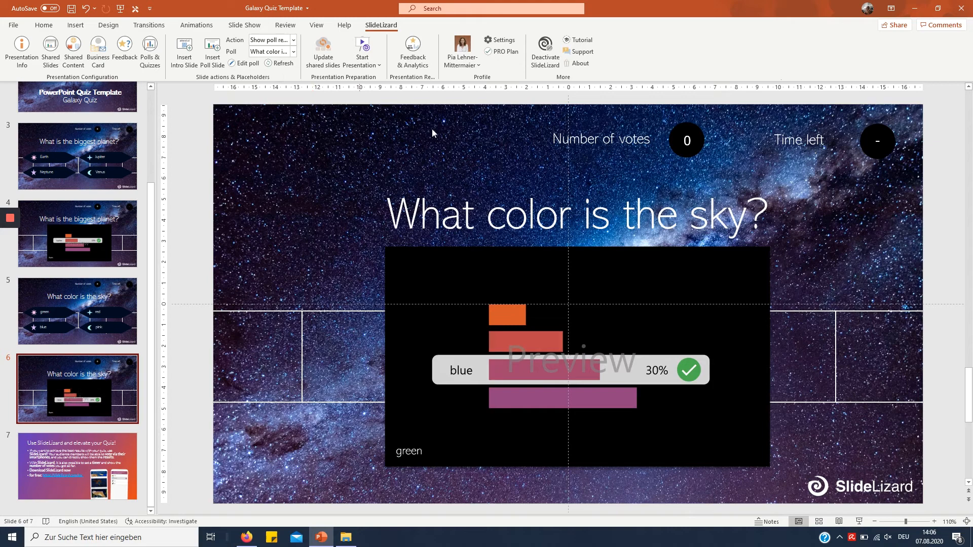
mouse_move(257, 204)
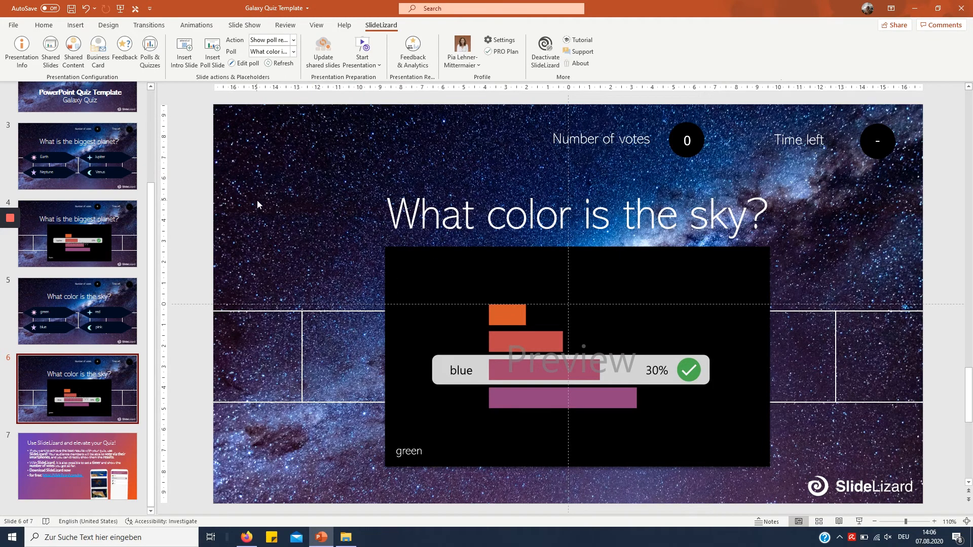
- Return to slide 5, the sky-colour question with green, red, blue and pink
left_click(78, 310)
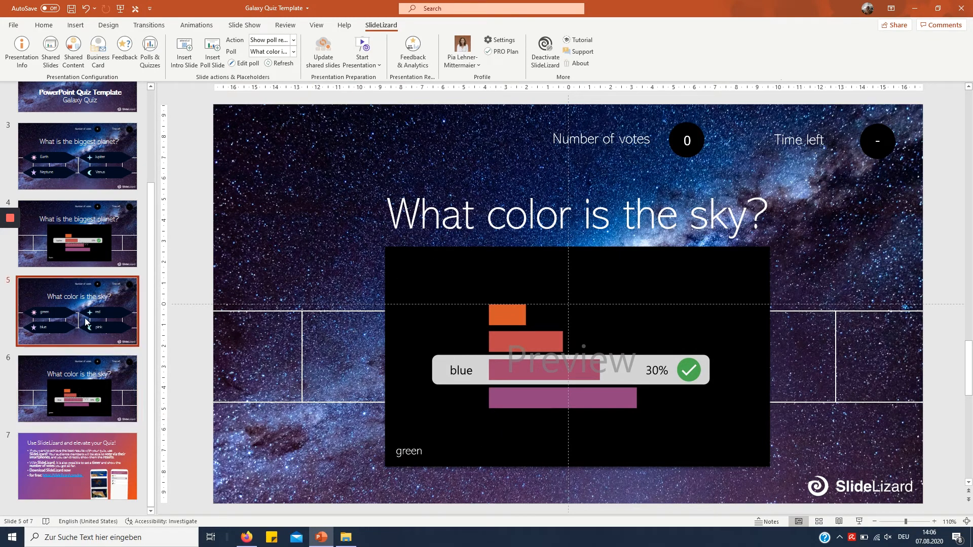
left_click(268, 39)
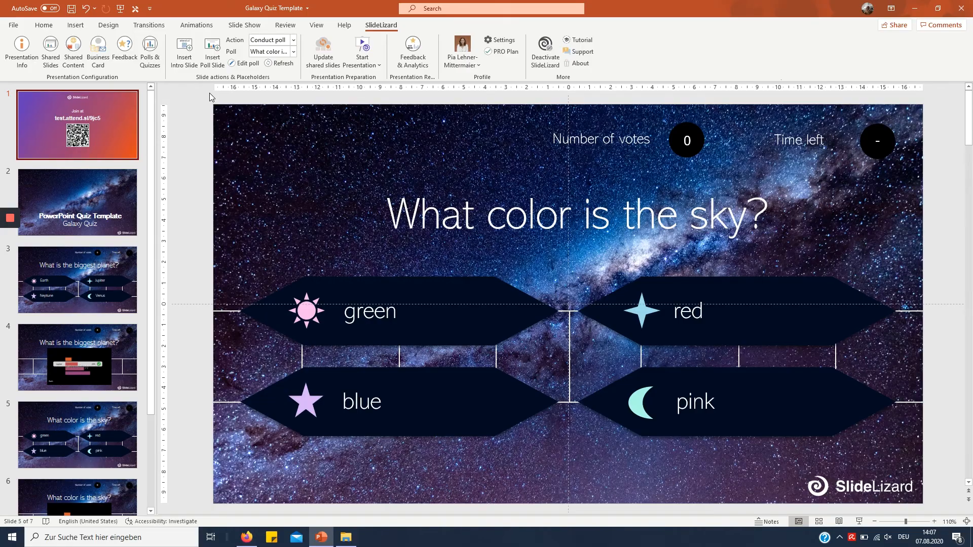
- Review the join slide and biggest-planet question, ending on slide 4's result preview
left_click(77, 124)
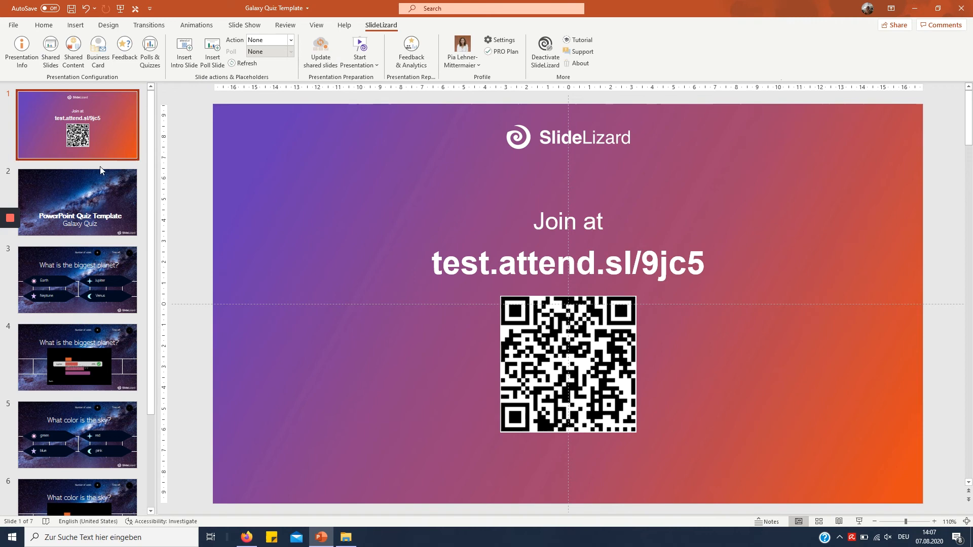
left_click(77, 280)
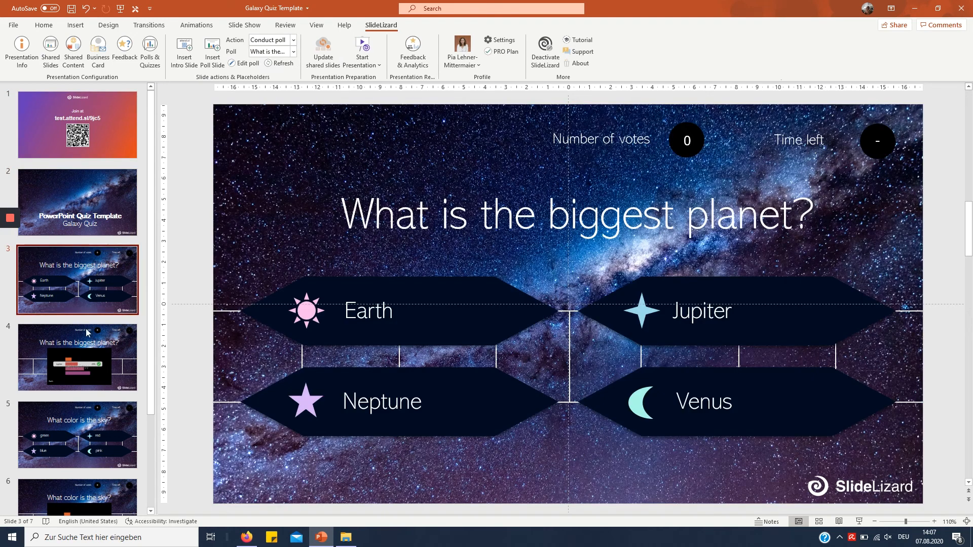
mouse_move(53, 406)
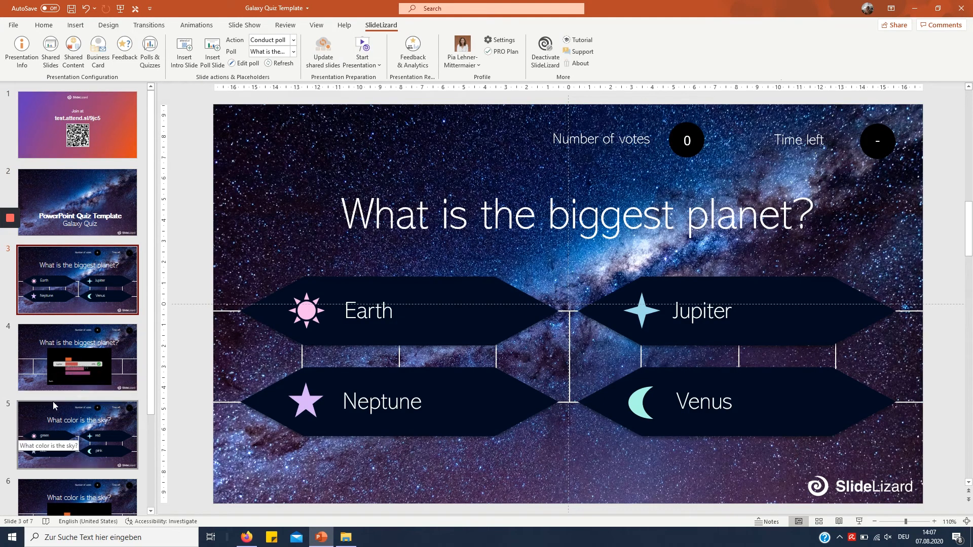
left_click(77, 124)
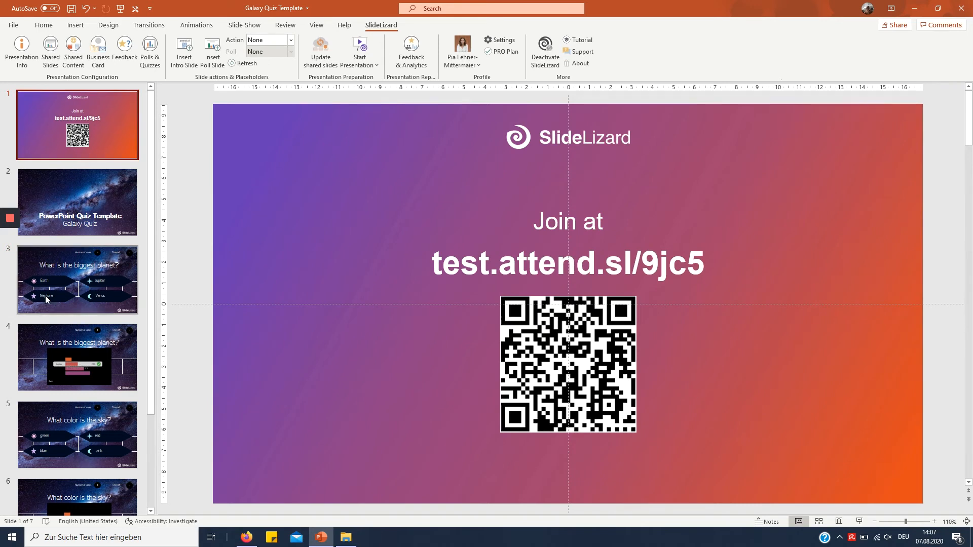
mouse_move(109, 219)
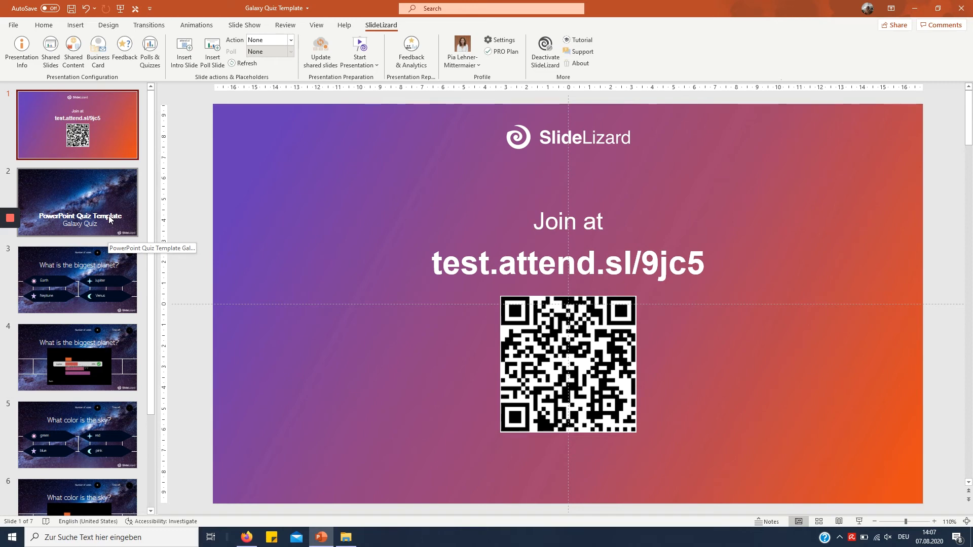
left_click(77, 279)
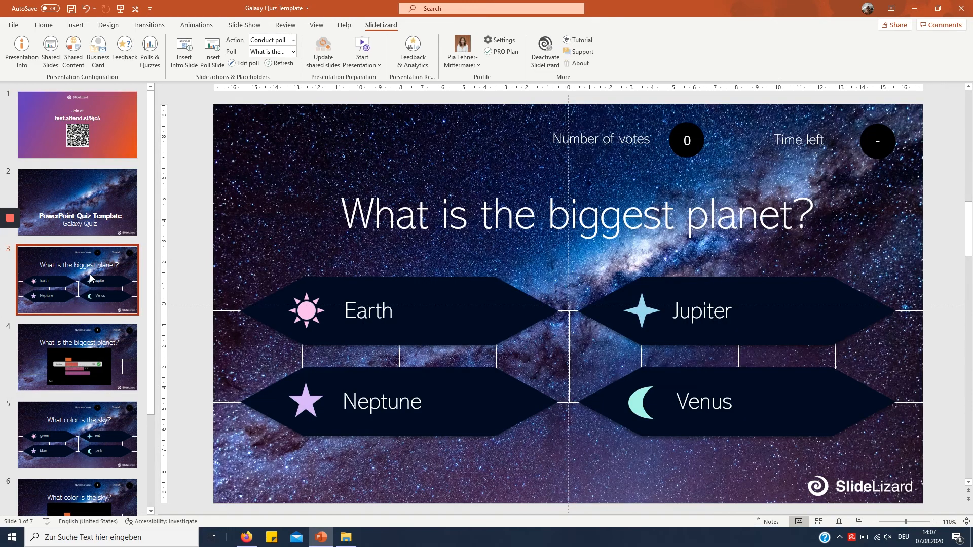
left_click(77, 356)
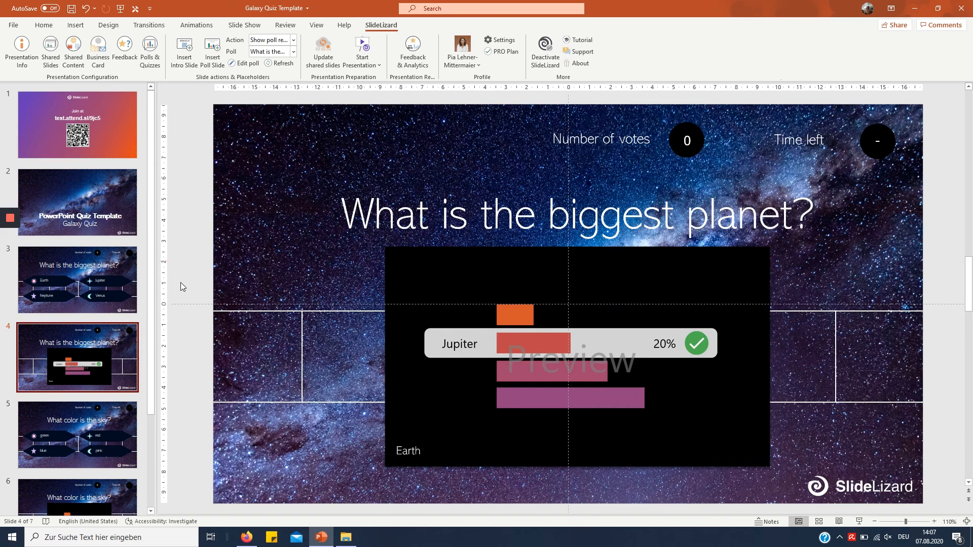
scroll("down", 3)
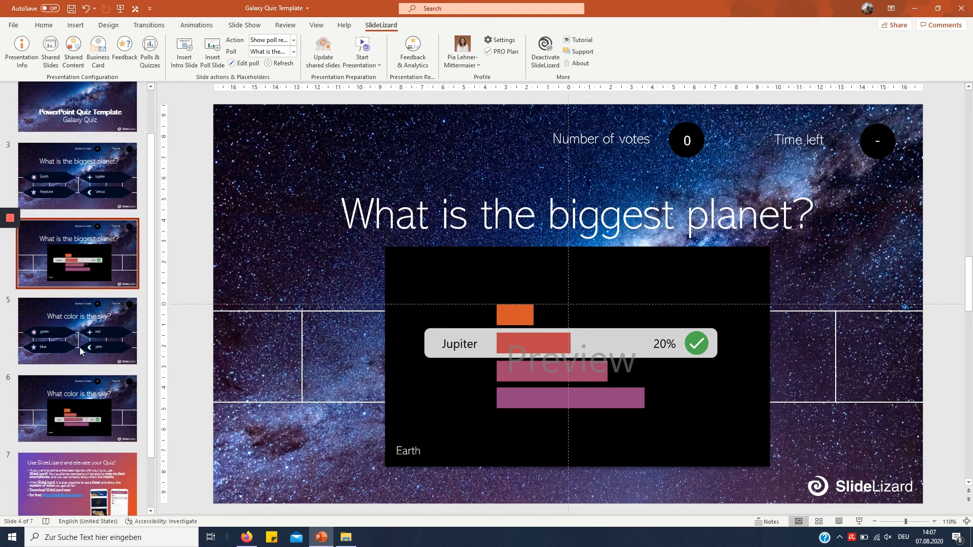
scroll("up", 3)
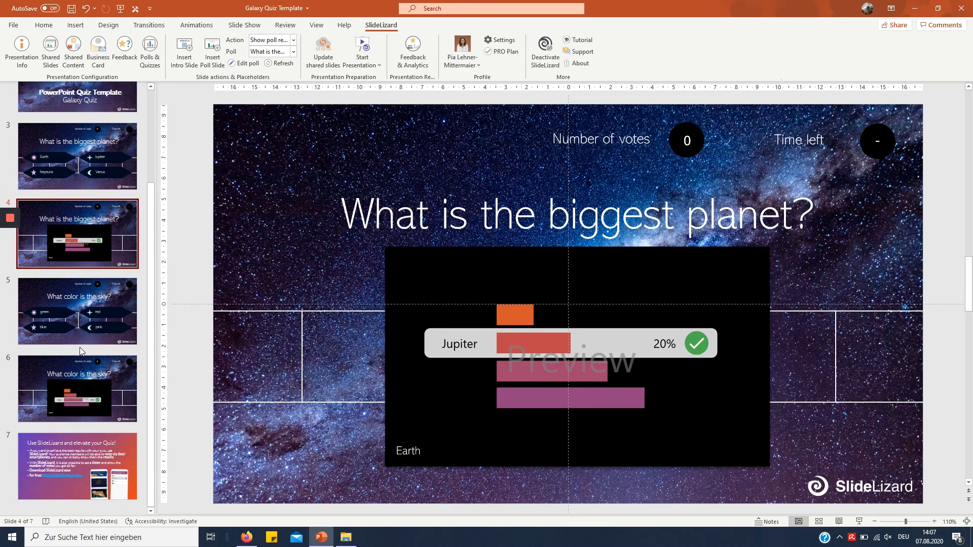